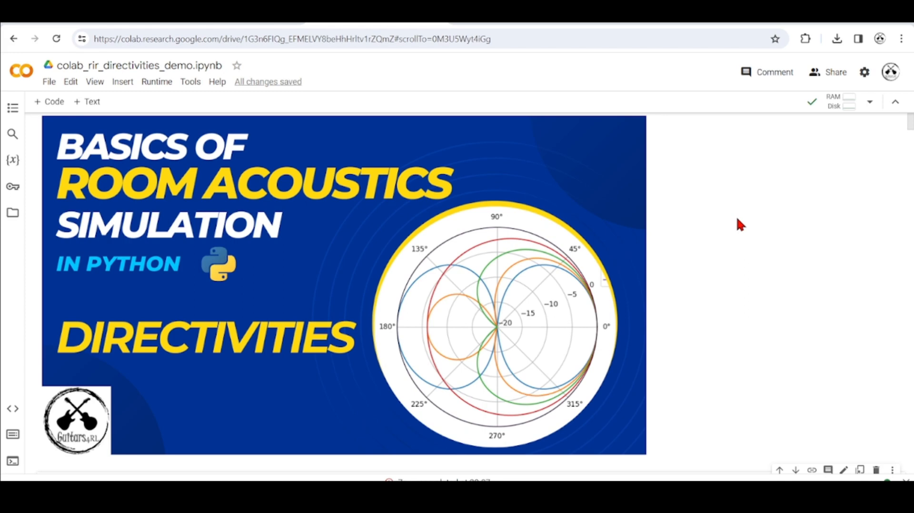
mouse_move(537, 27)
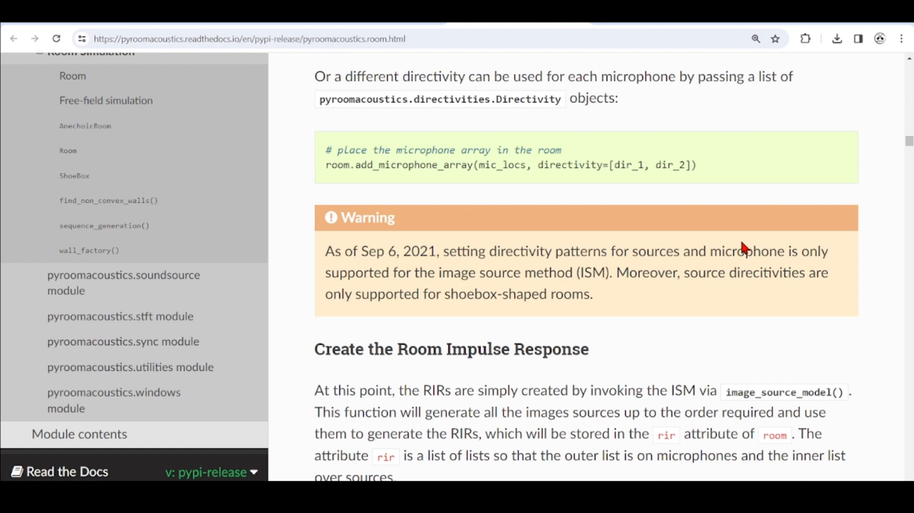
mouse_move(799, 188)
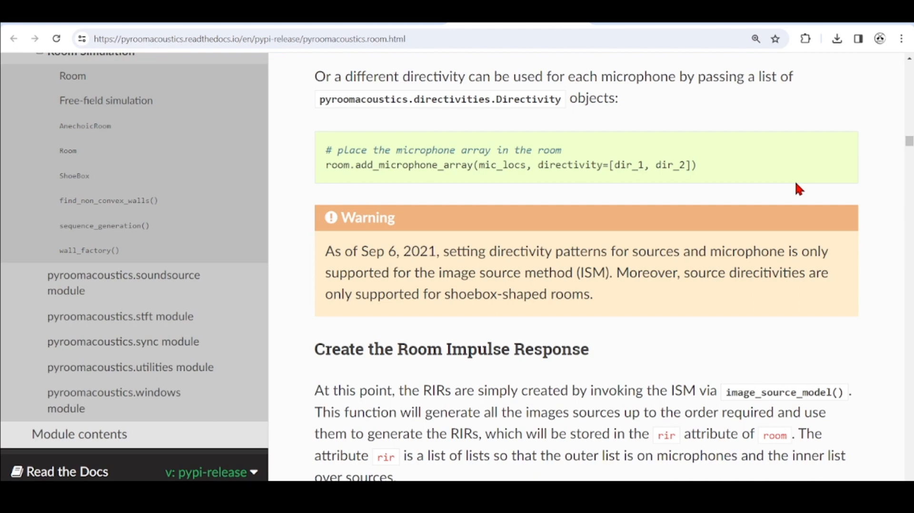
Switch to the pyroomacoustics.room docs page with the microphone-array directivity example and ISM warning
left_click(438, 99)
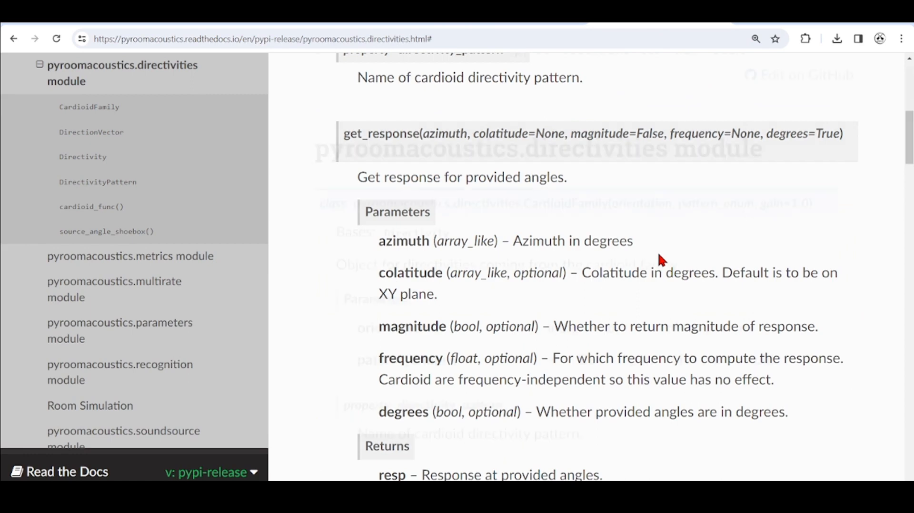
Scroll through the CardioidFamily class and get_response parameters, then return to the Colab notebook
scroll("up", 3)
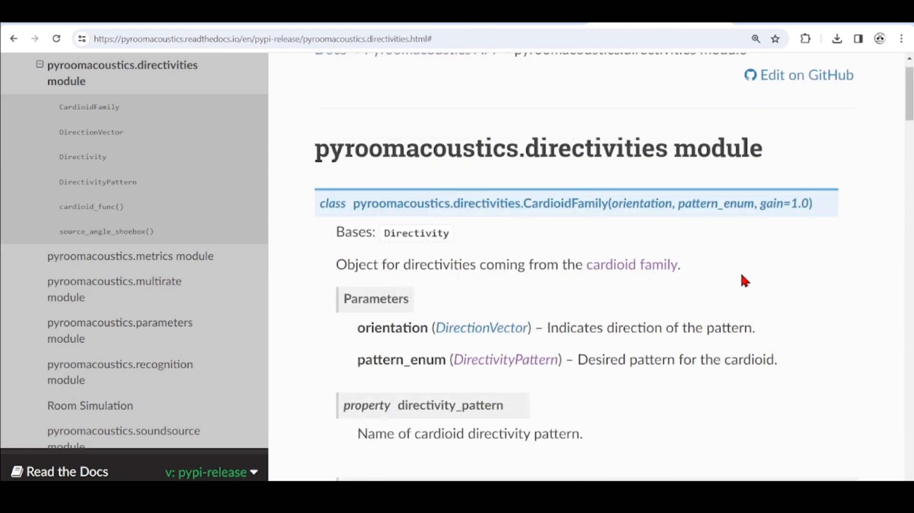
mouse_move(765, 283)
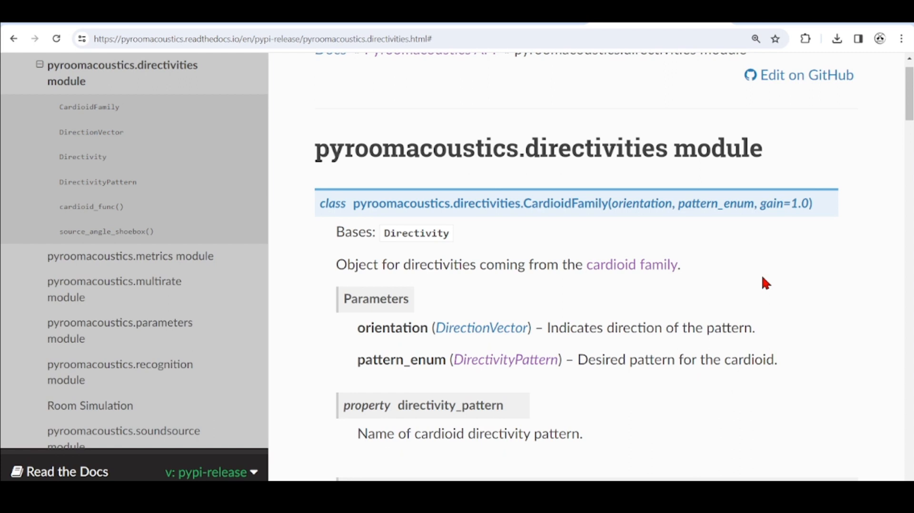
scroll("down", 3)
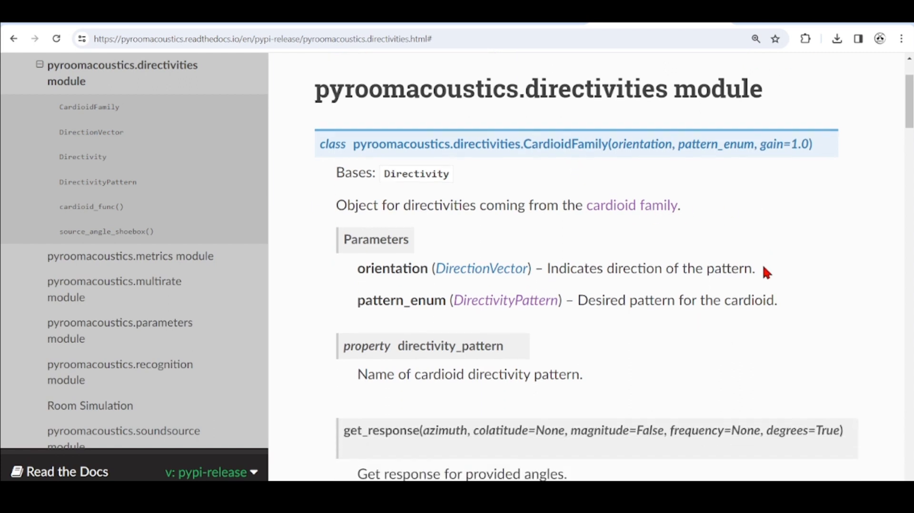
scroll("down", 3)
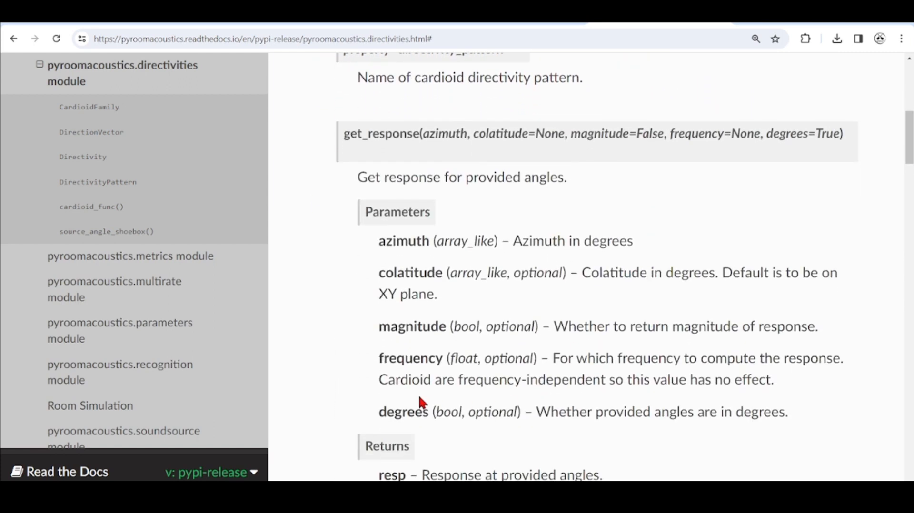
mouse_move(510, 396)
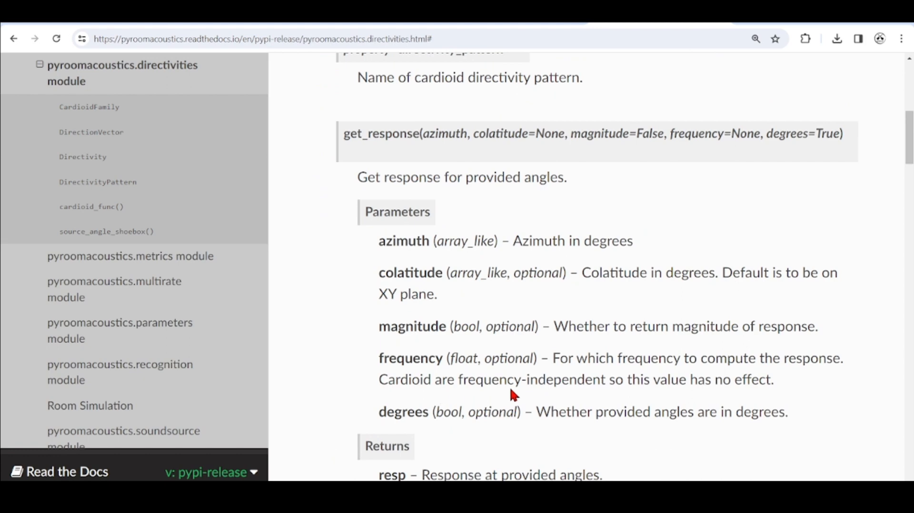
left_click(90, 405)
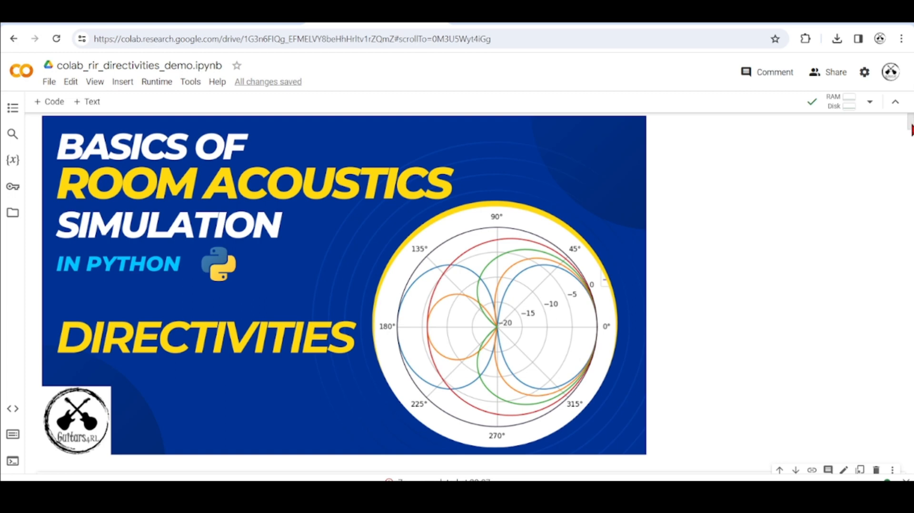
Scroll past the pip install outputs to the embedded YouTube tutorial video cell
scroll("down", 3)
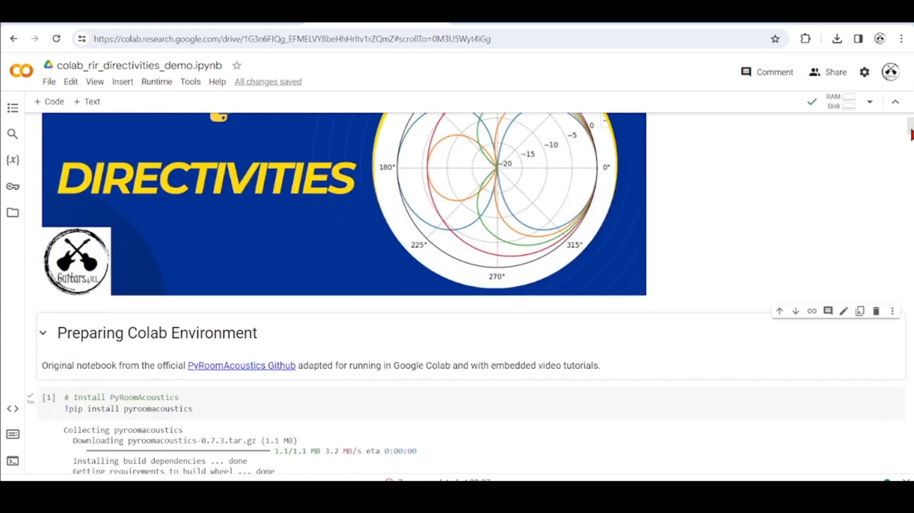
scroll("down", 3)
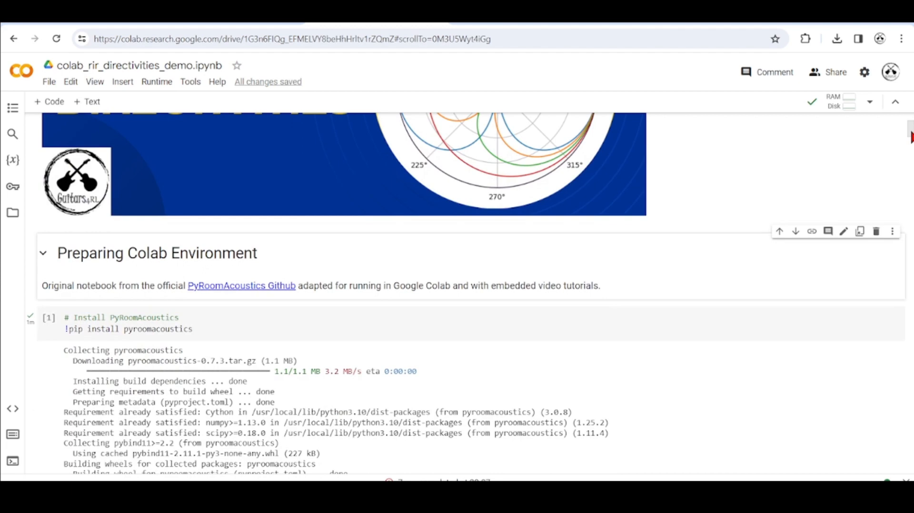
scroll("down", 3)
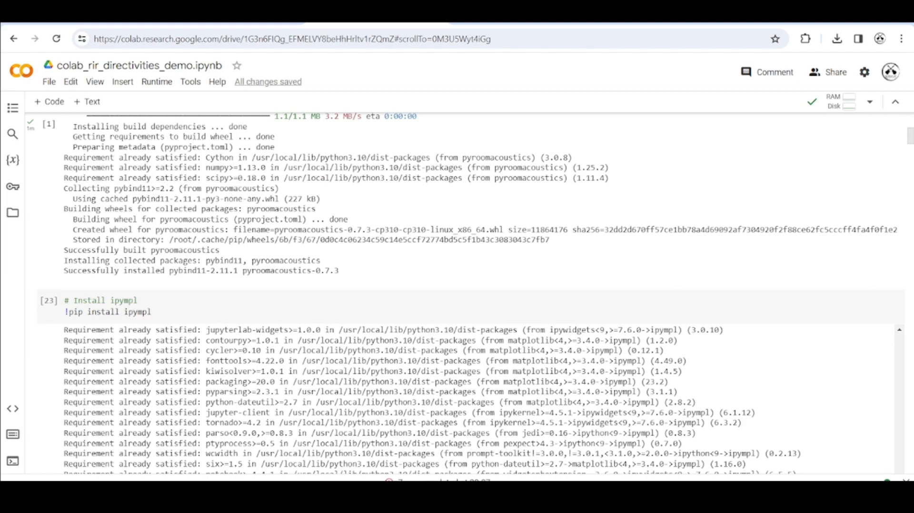
scroll("down", 3)
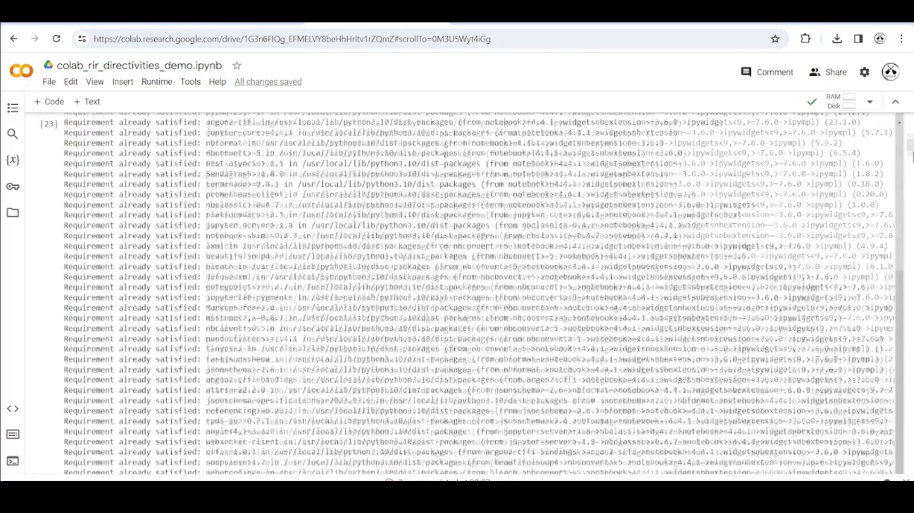
scroll("down", 3)
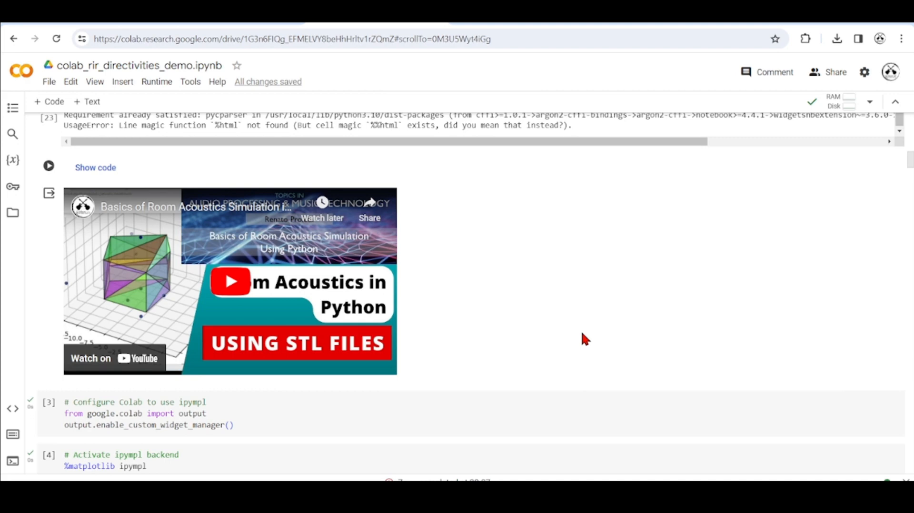
mouse_move(806, 291)
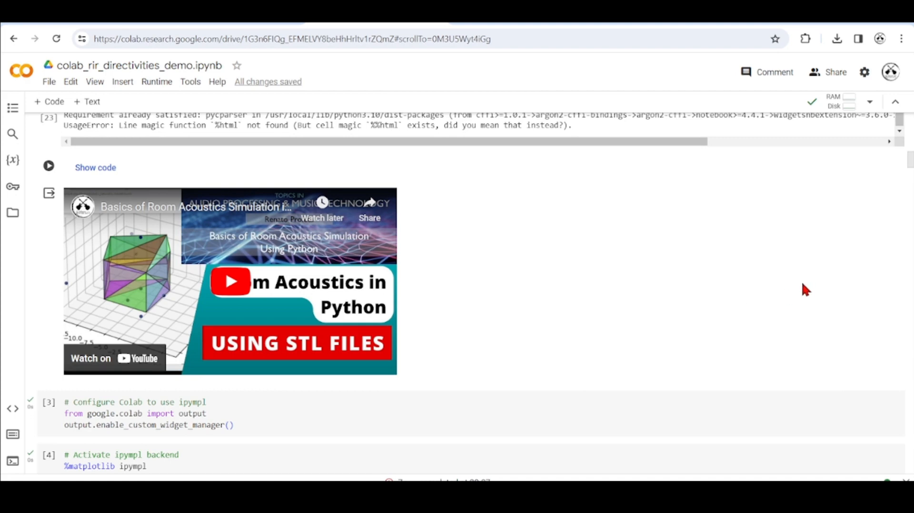
mouse_move(813, 251)
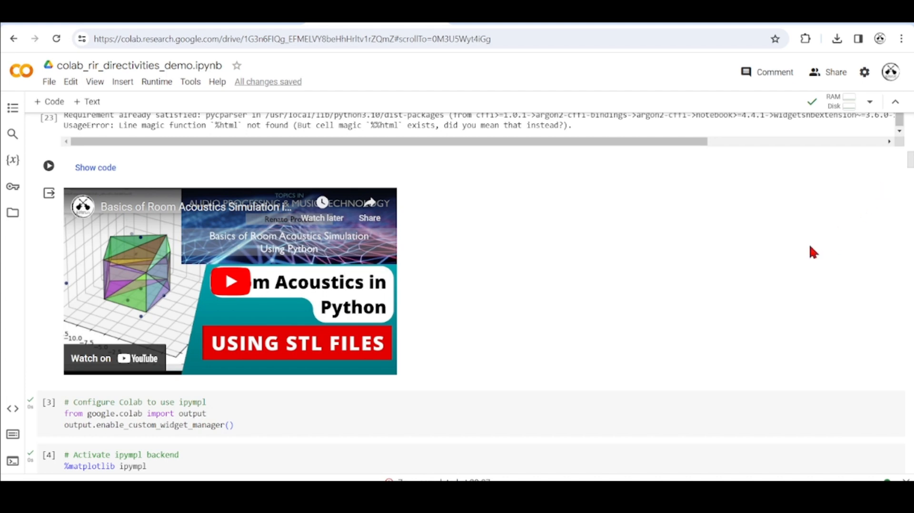
mouse_move(699, 329)
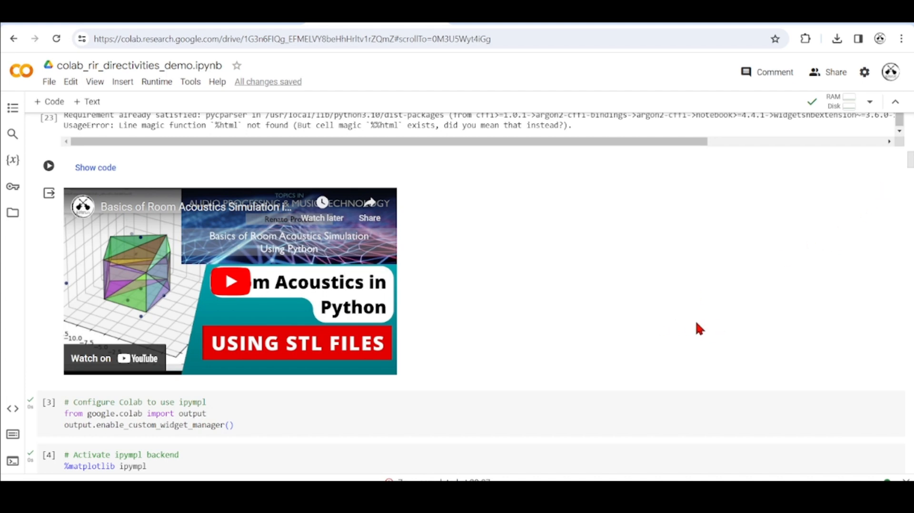
mouse_move(232, 297)
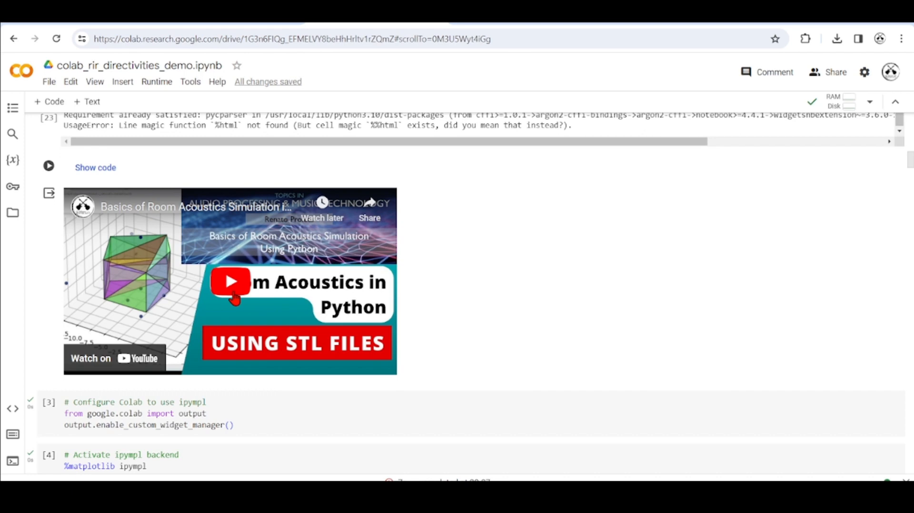
mouse_move(282, 305)
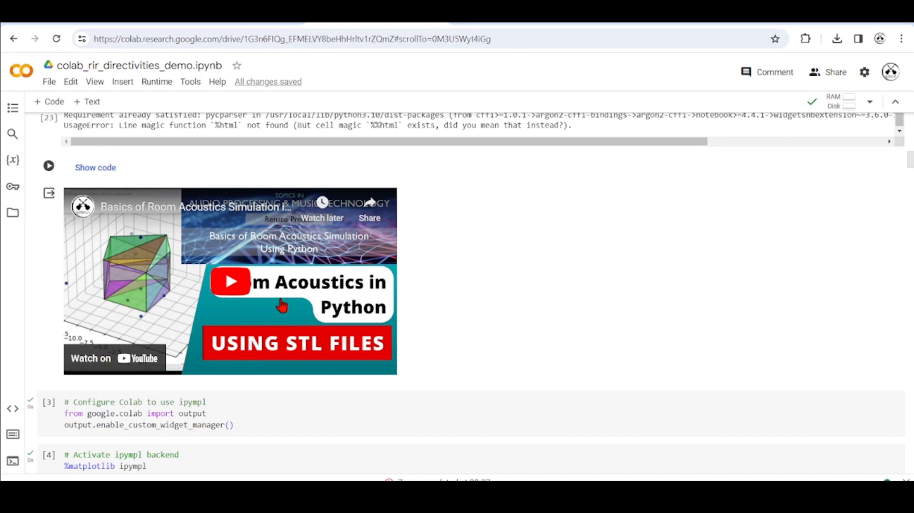
mouse_move(340, 297)
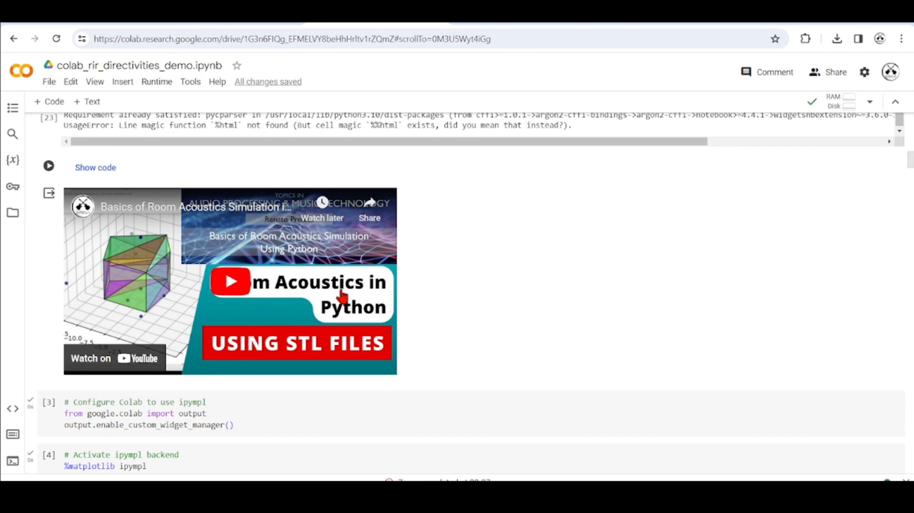
mouse_move(171, 399)
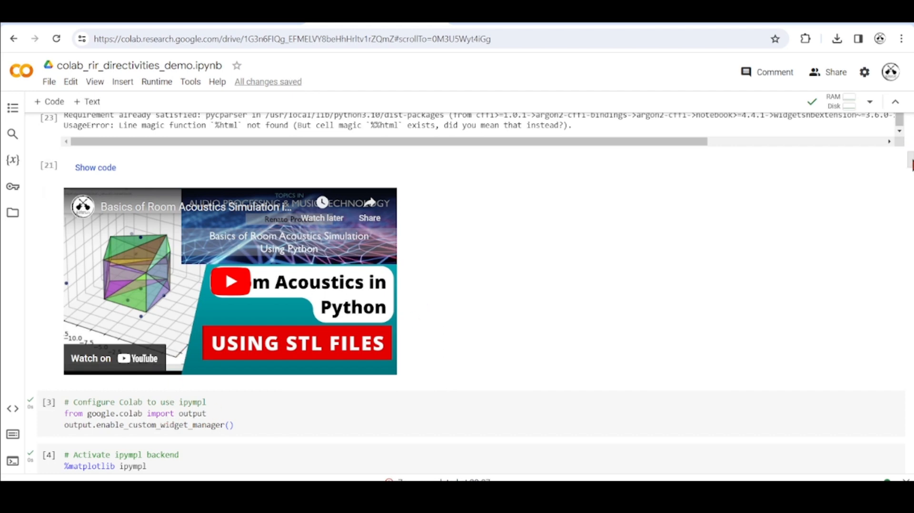
Scroll down through the notebook outputs to the rotating-microphone and source-directivity figures
scroll("up", 3)
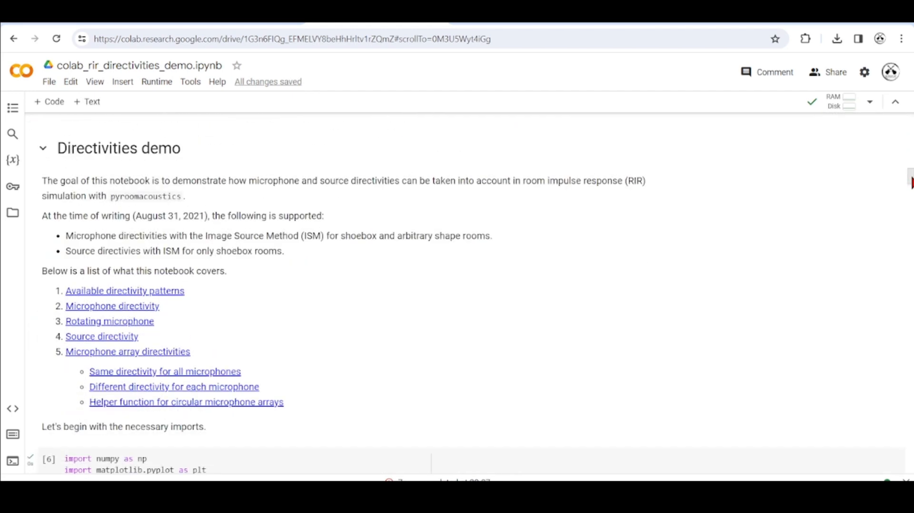
scroll("up", 3)
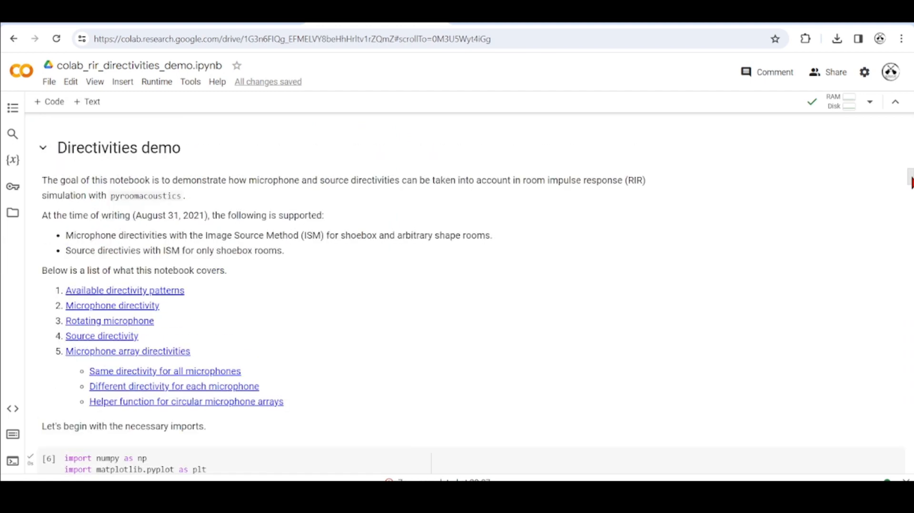
scroll("down", 3)
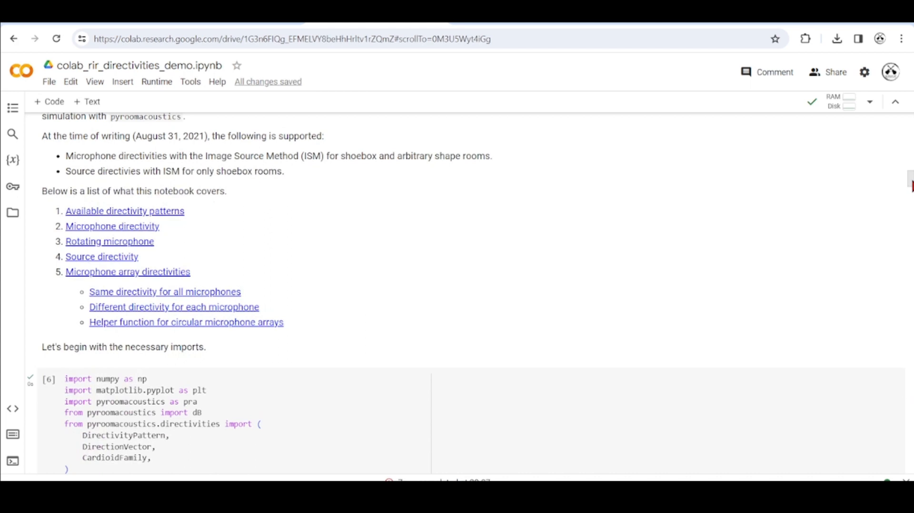
scroll("down", 3)
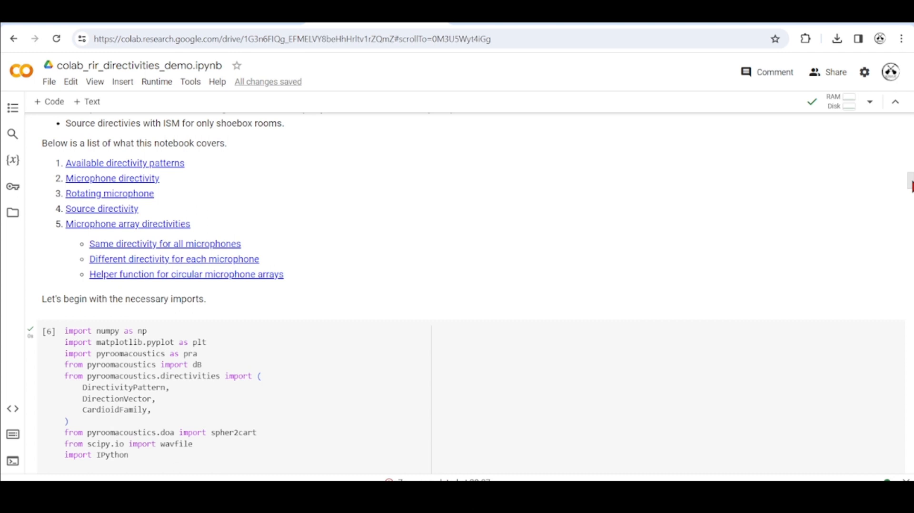
mouse_move(908, 179)
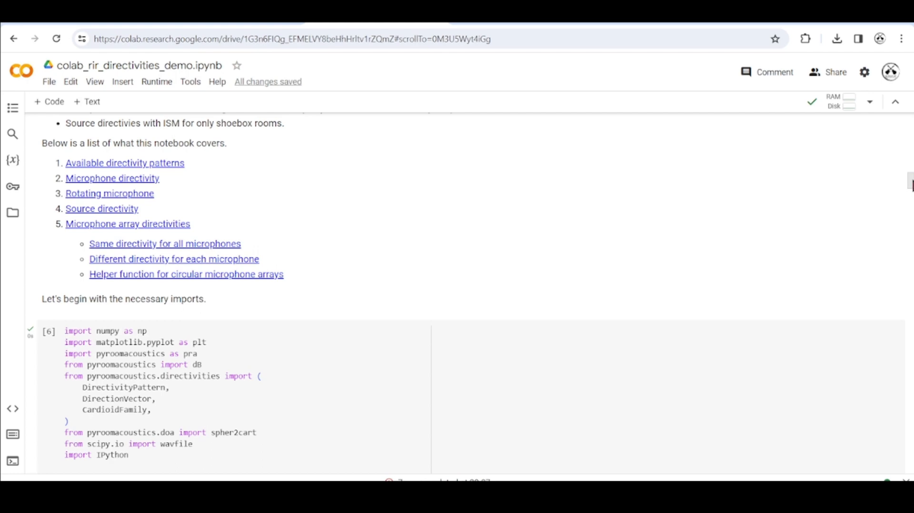
scroll("down", 3)
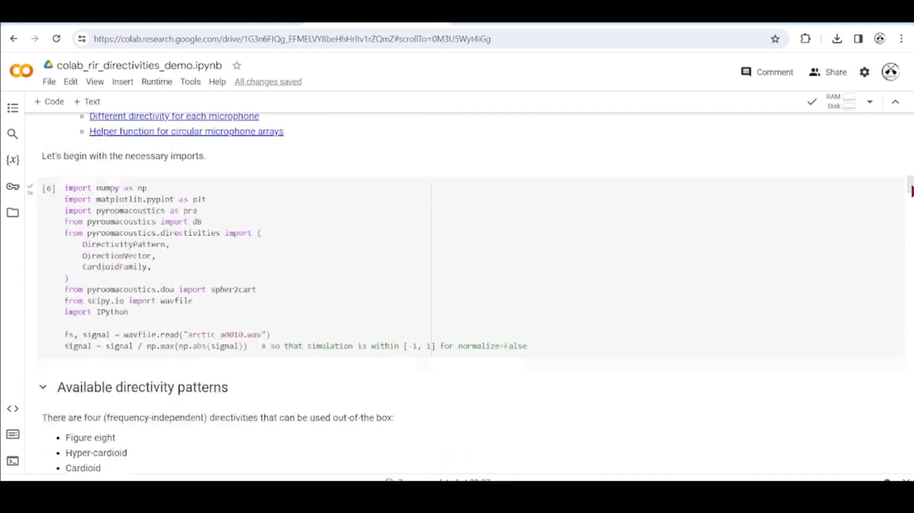
scroll("down", 3)
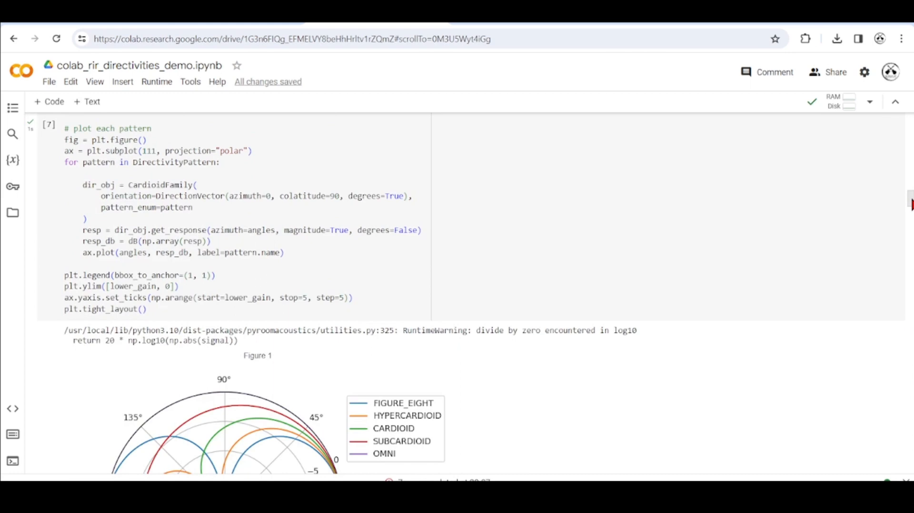
scroll("down", 3)
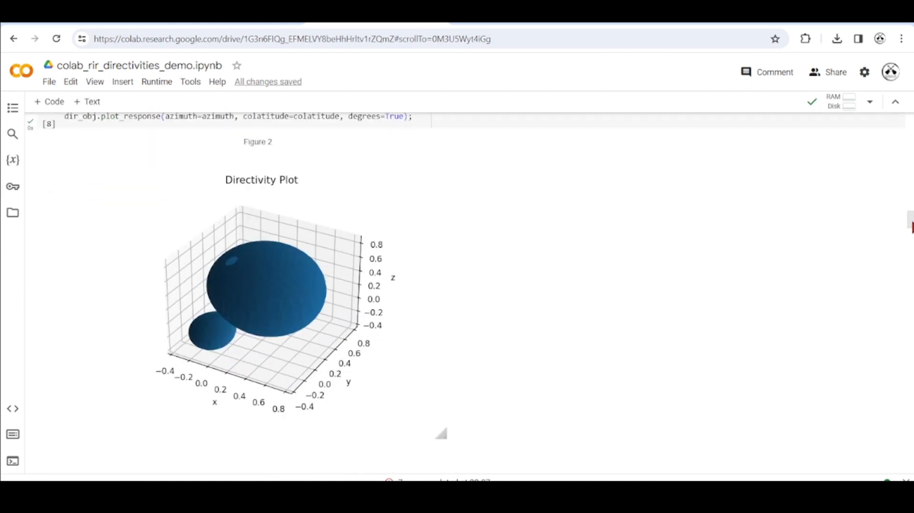
scroll("down", 3)
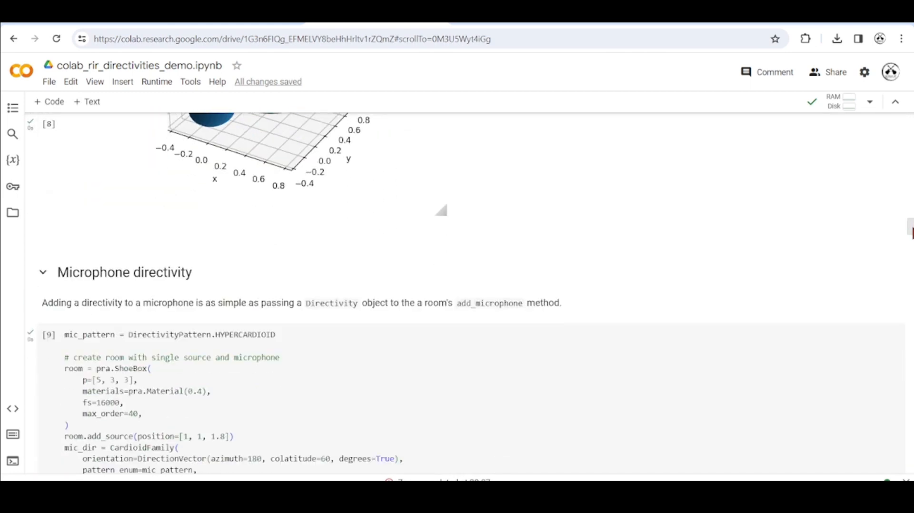
scroll("down", 3)
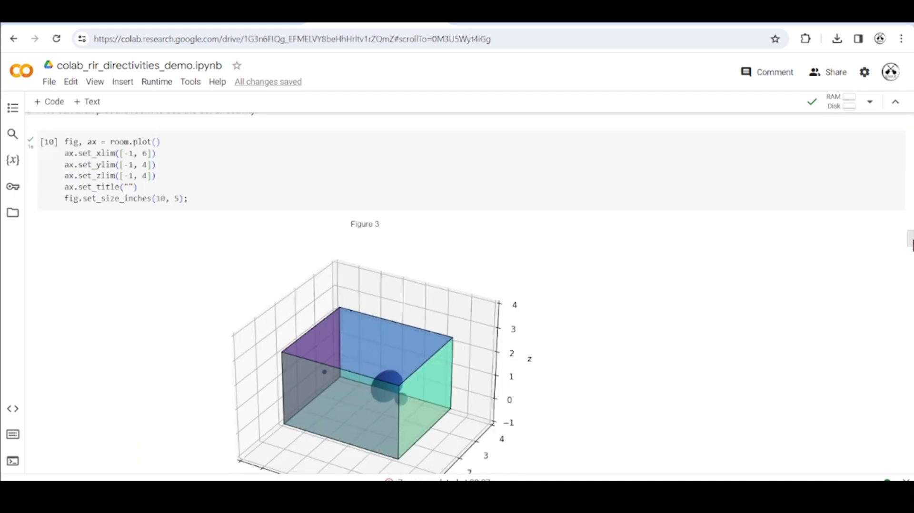
scroll("down", 3)
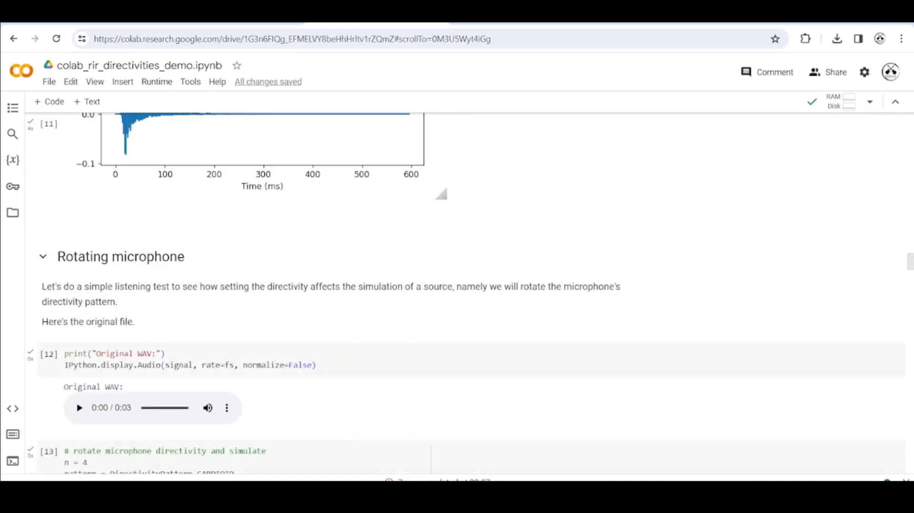
scroll("down", 3)
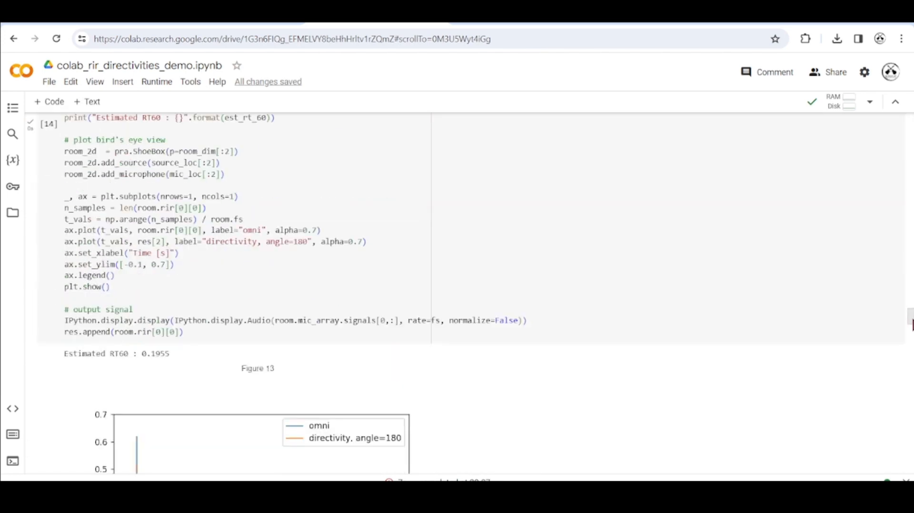
scroll("down", 3)
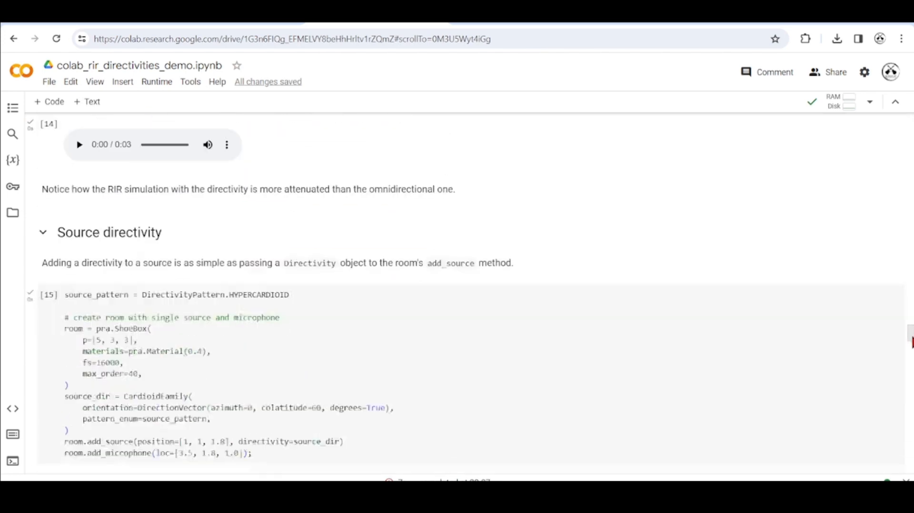
scroll("down", 3)
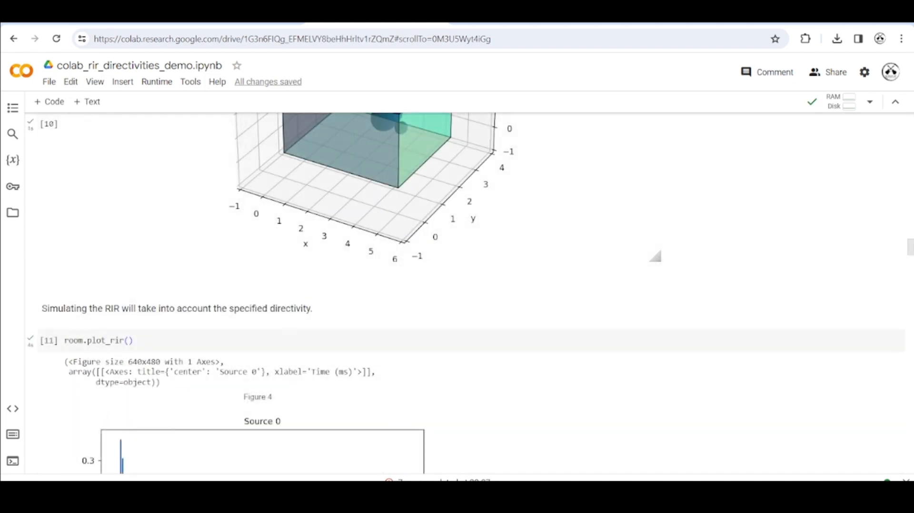
Scroll back up toward the room acoustics directivities title banner
scroll("up", 3)
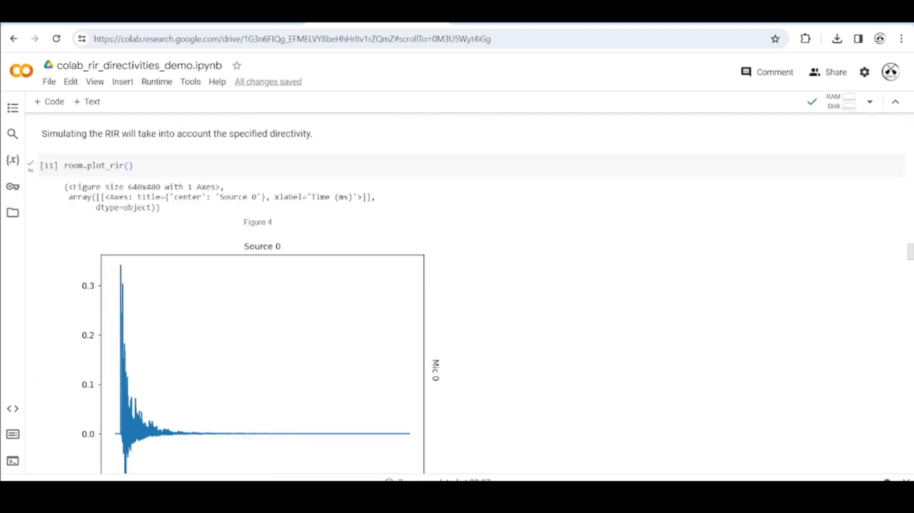
scroll("down", 3)
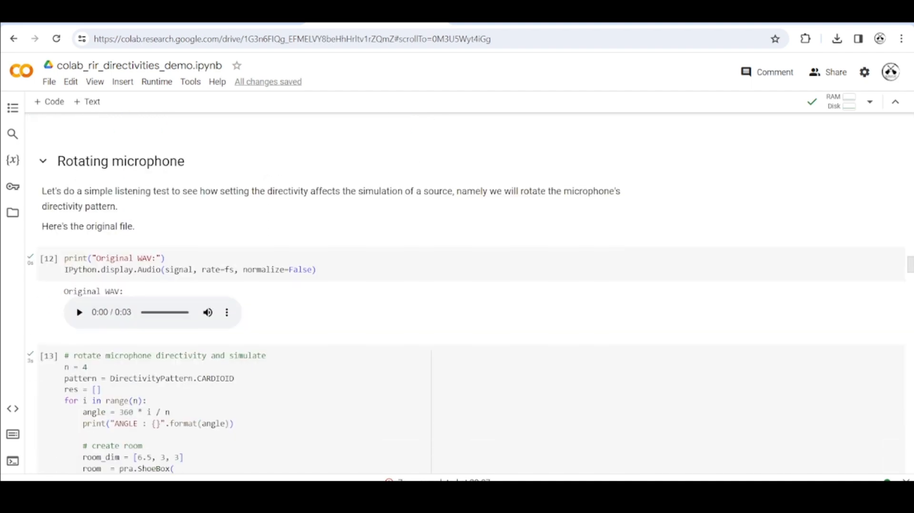
scroll("down", 3)
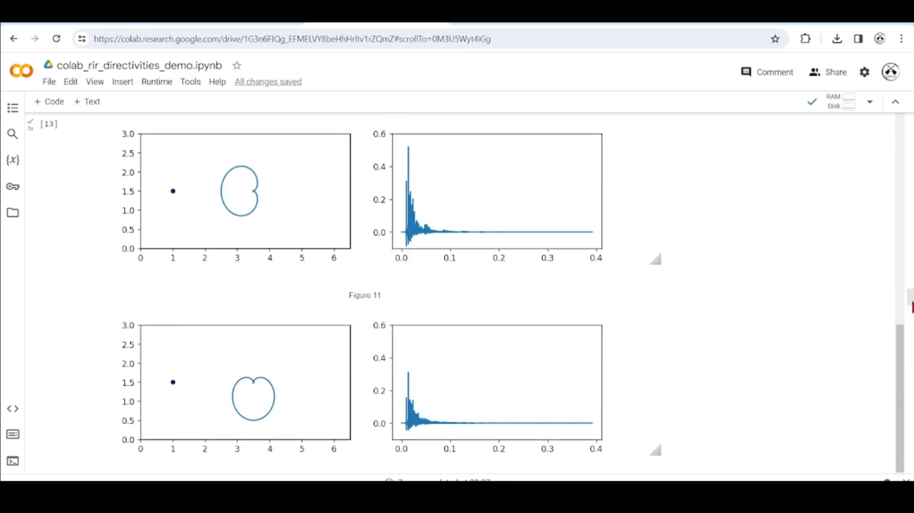
scroll("up", 3)
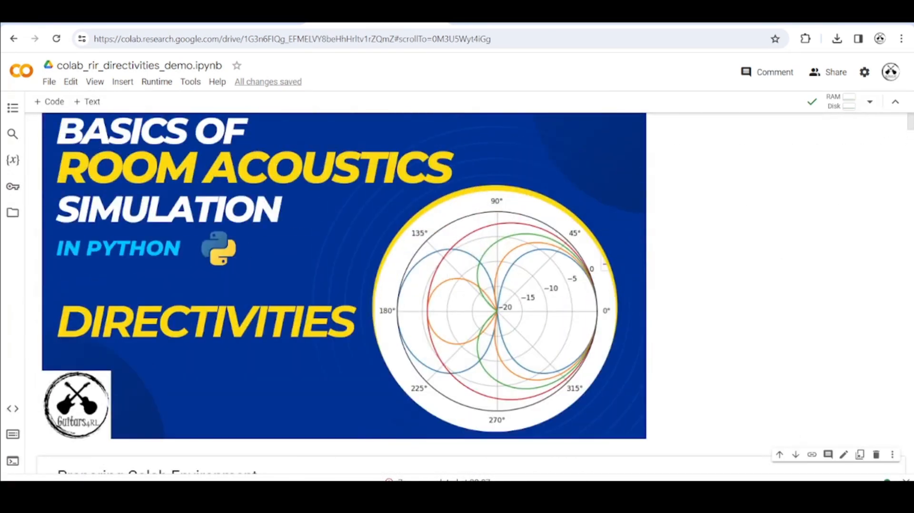
Scroll past the pip install cell to the ipympl backend and arctic_a0010.wav wget cells
scroll("down", 3)
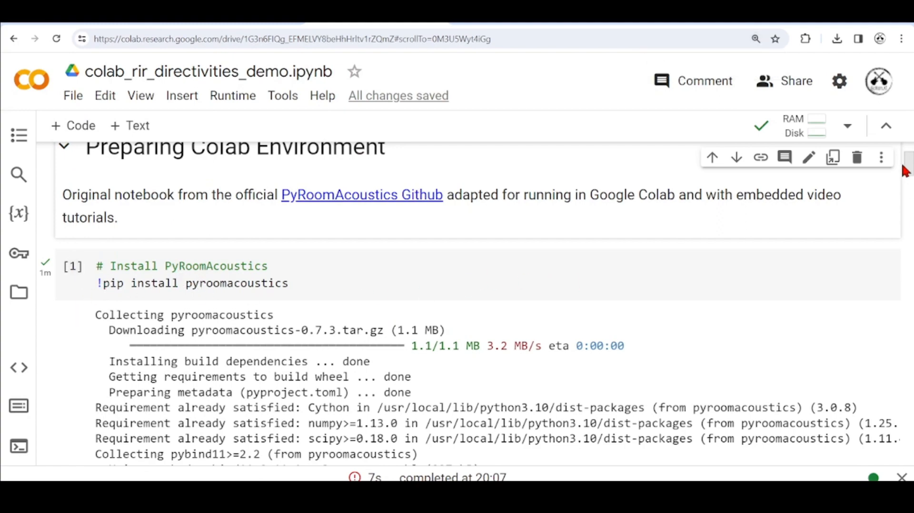
scroll("down", 3)
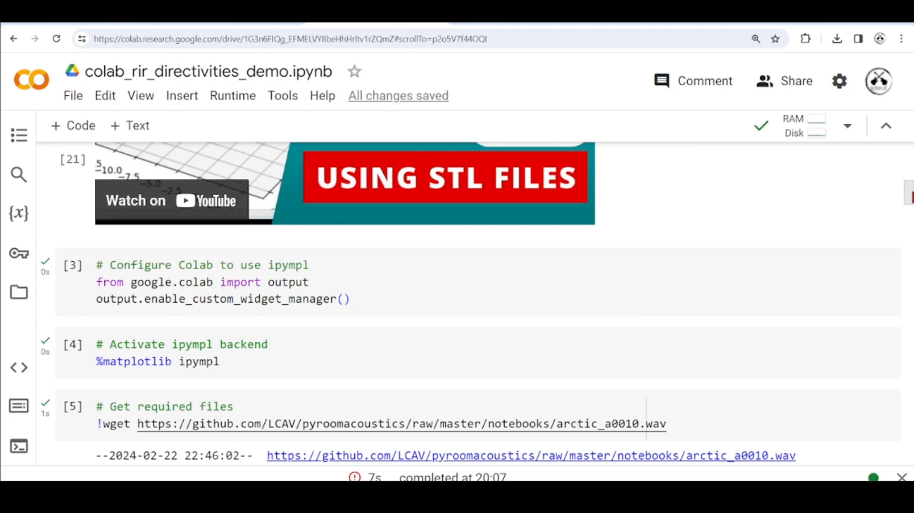
scroll("down", 3)
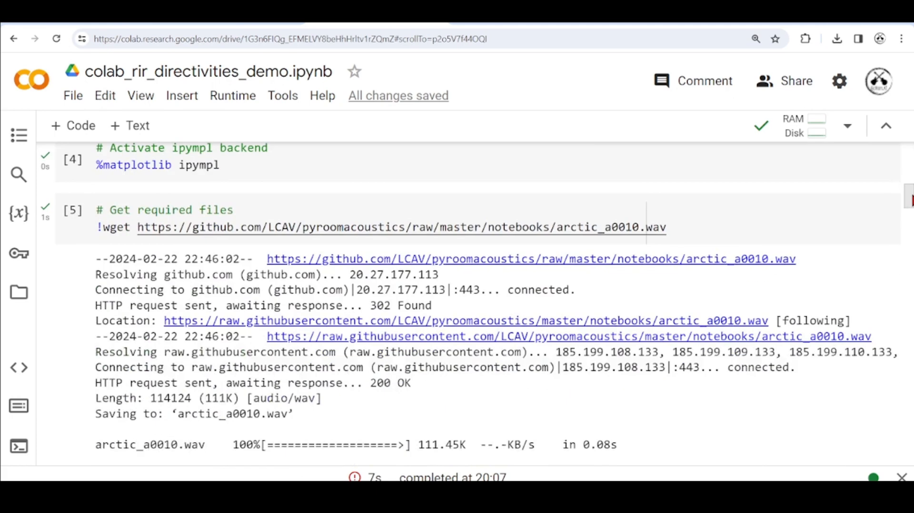
scroll("up", 3)
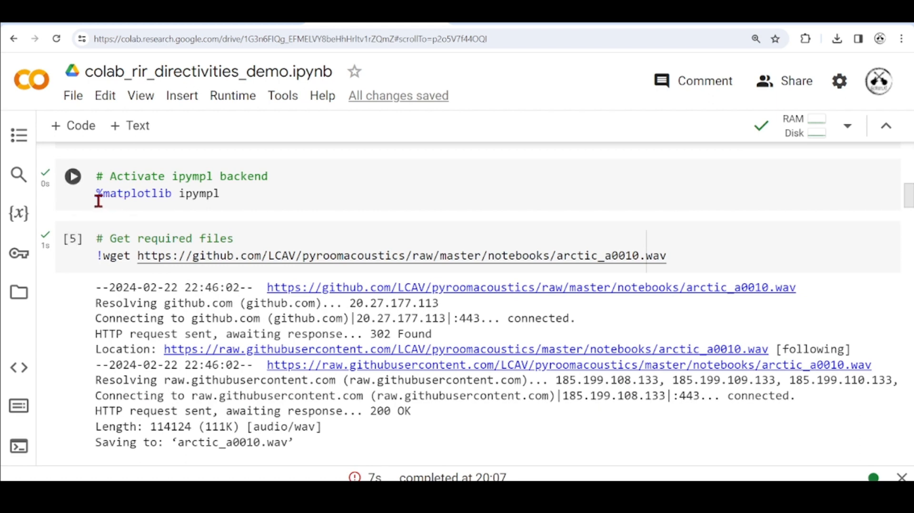
mouse_move(397, 192)
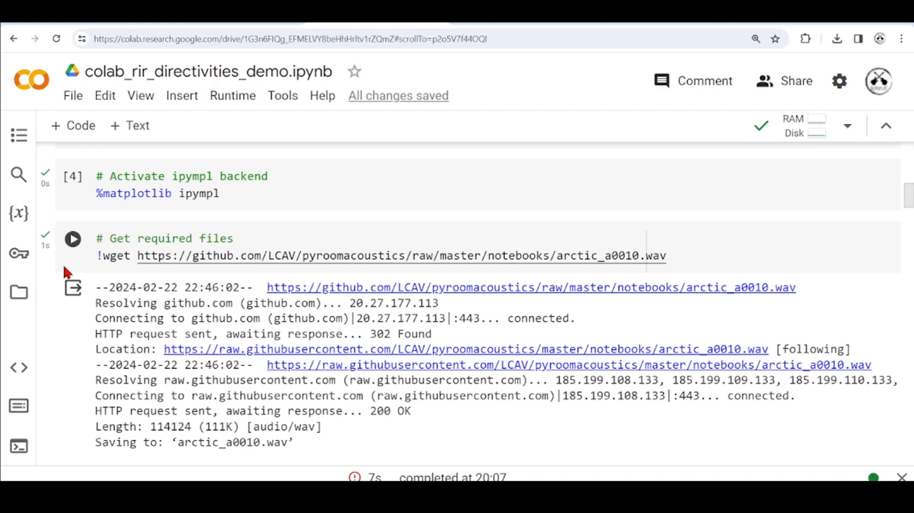
mouse_move(563, 295)
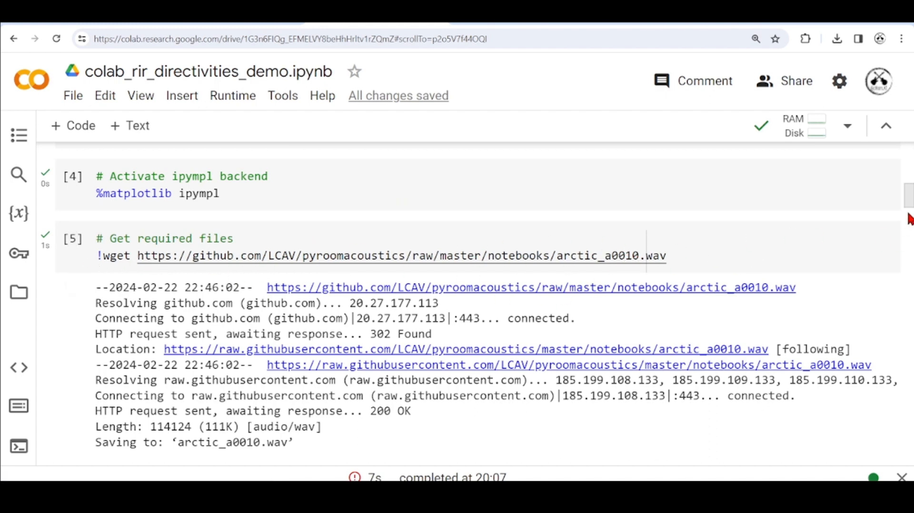
Scroll to the Directivities demo heading, its topic list and the imports cell below
scroll("up", 3)
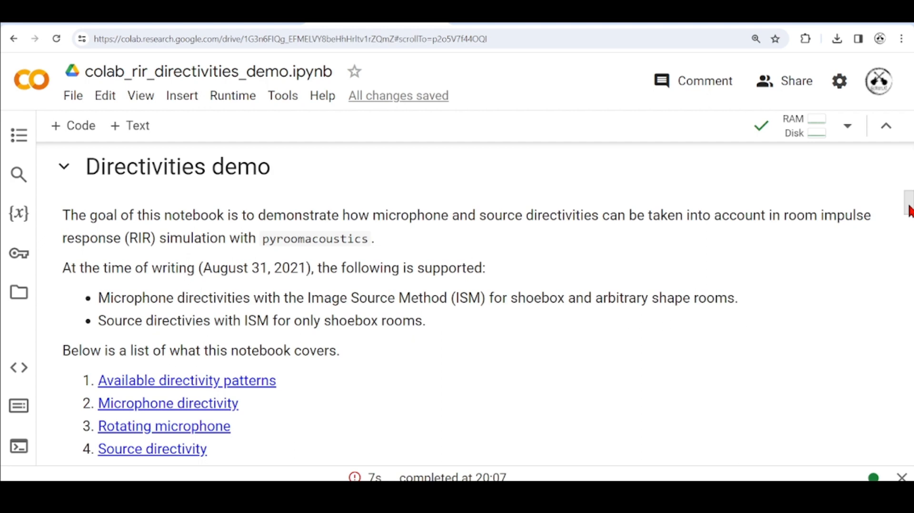
scroll("down", 3)
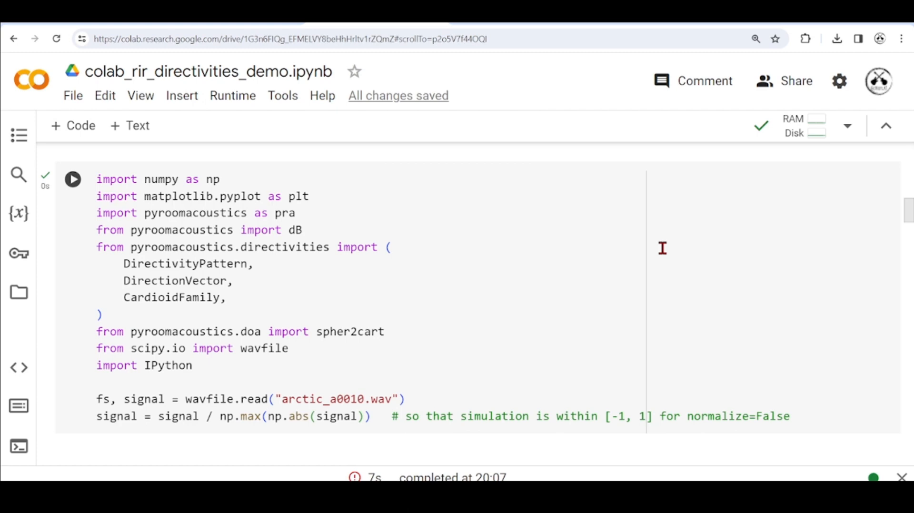
mouse_move(263, 268)
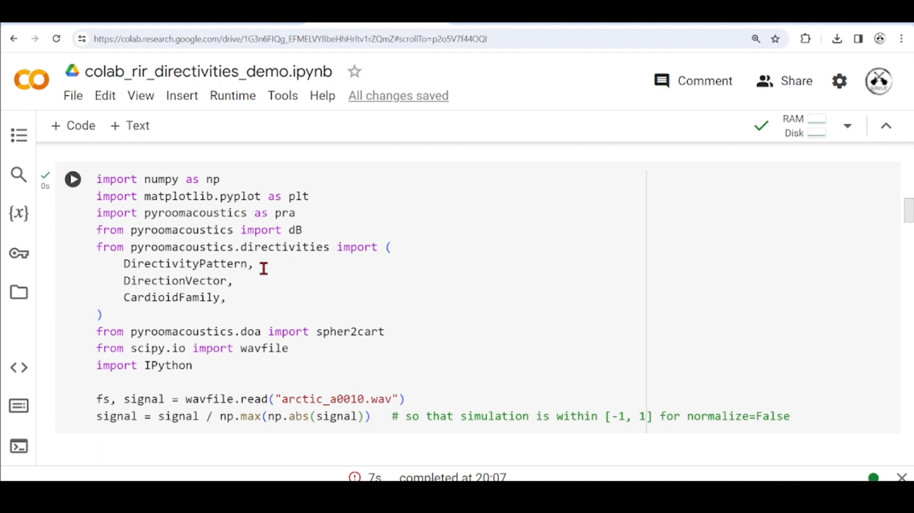
mouse_move(253, 286)
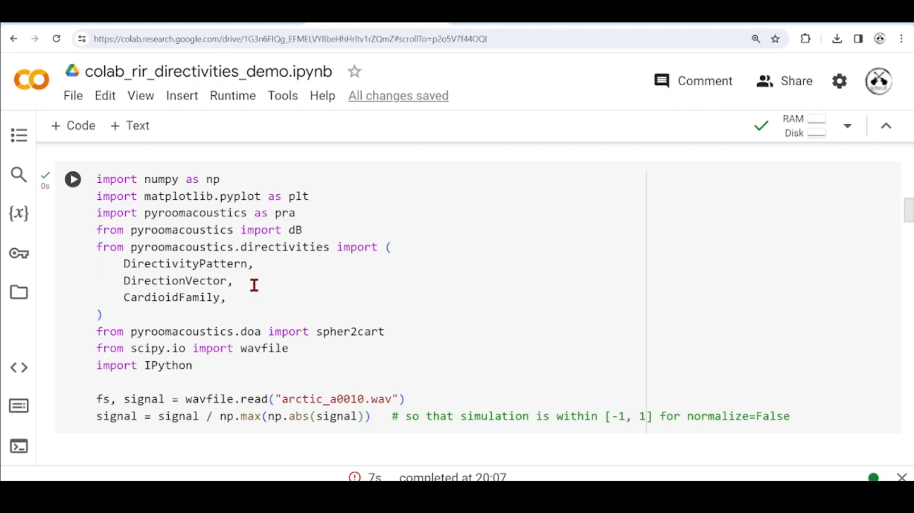
mouse_move(260, 308)
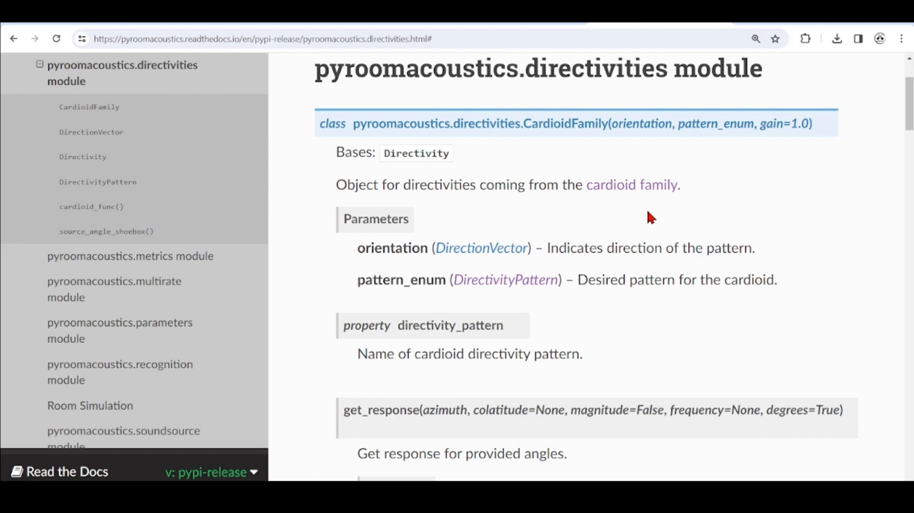
mouse_move(763, 187)
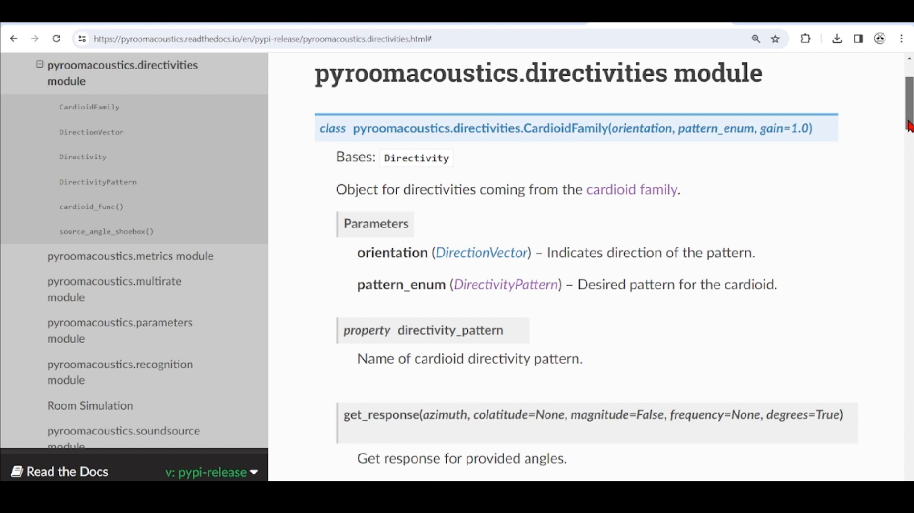
mouse_move(568, 243)
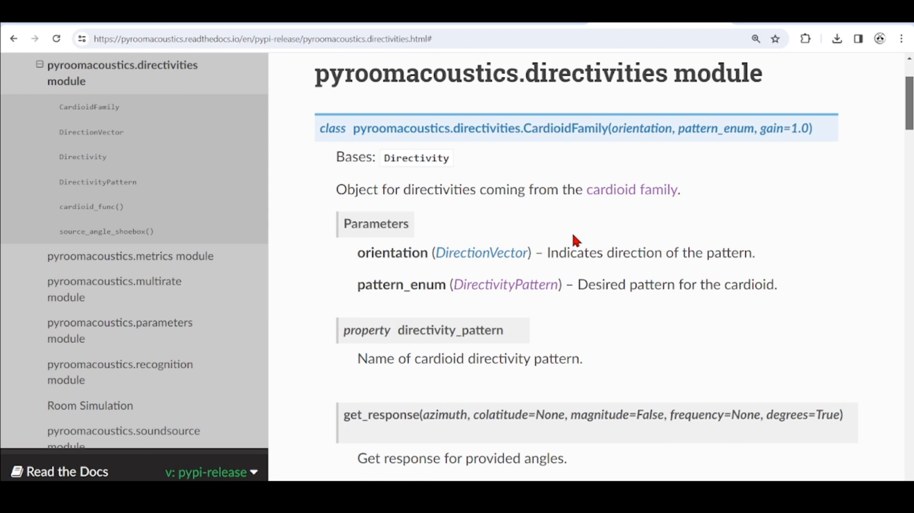
mouse_move(509, 131)
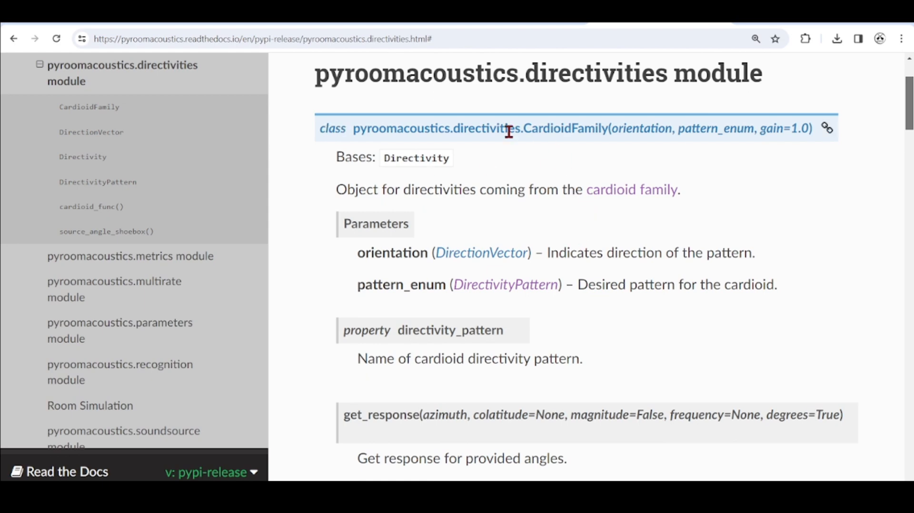
Scroll from CardioidFamily past DirectionVector to the Directivity class section
scroll("down", 3)
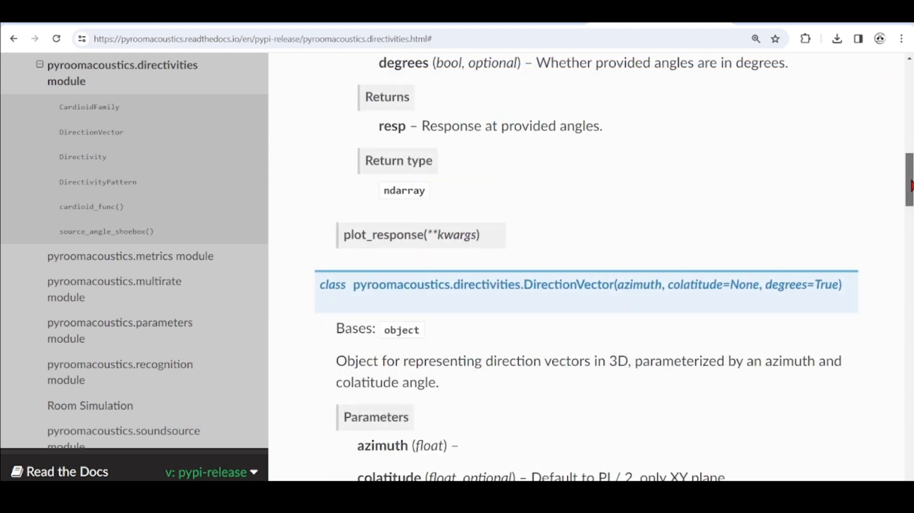
scroll("down", 3)
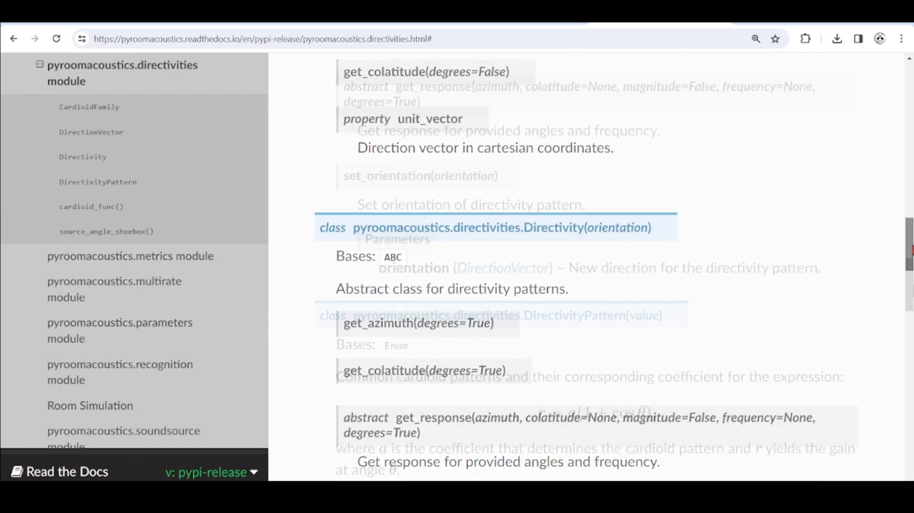
Scroll to the DirectivityPattern enum coefficients, CARDIOID 0.5 to SUBCARDIOID 0.75, and cardioid_func
scroll("down", 3)
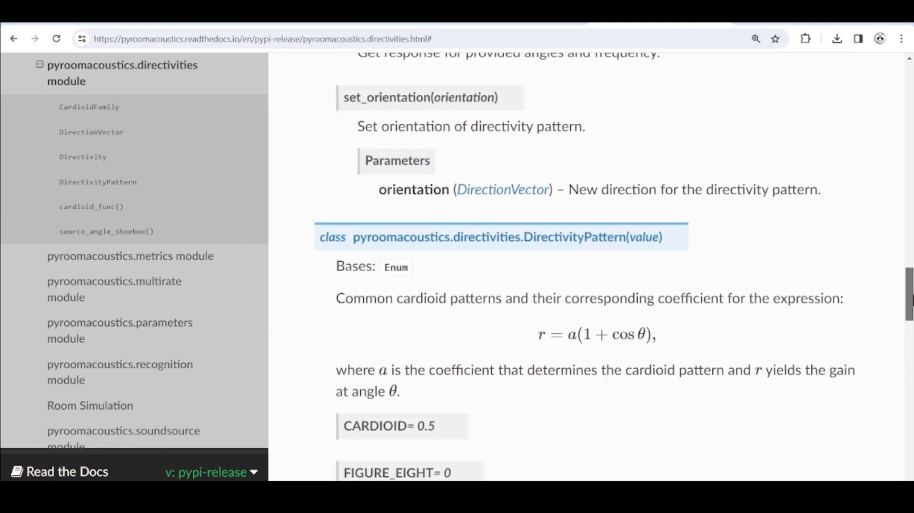
scroll("down", 3)
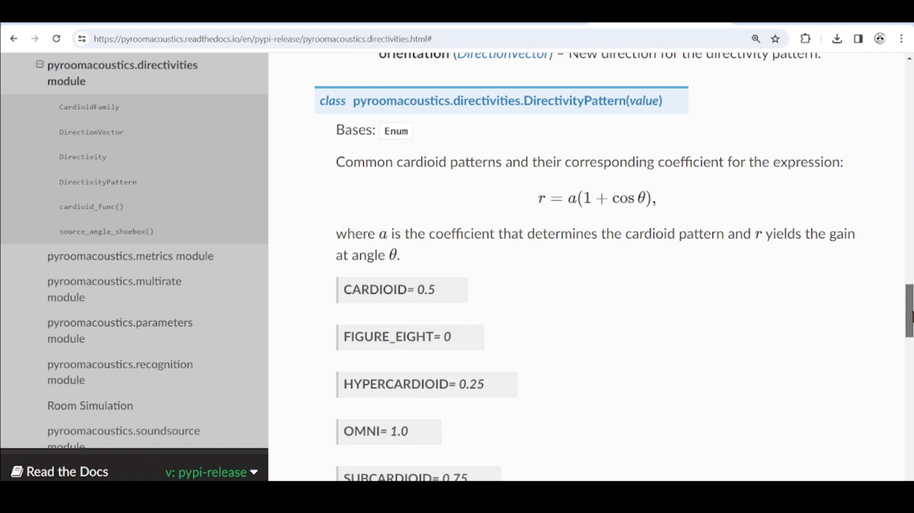
scroll("up", 3)
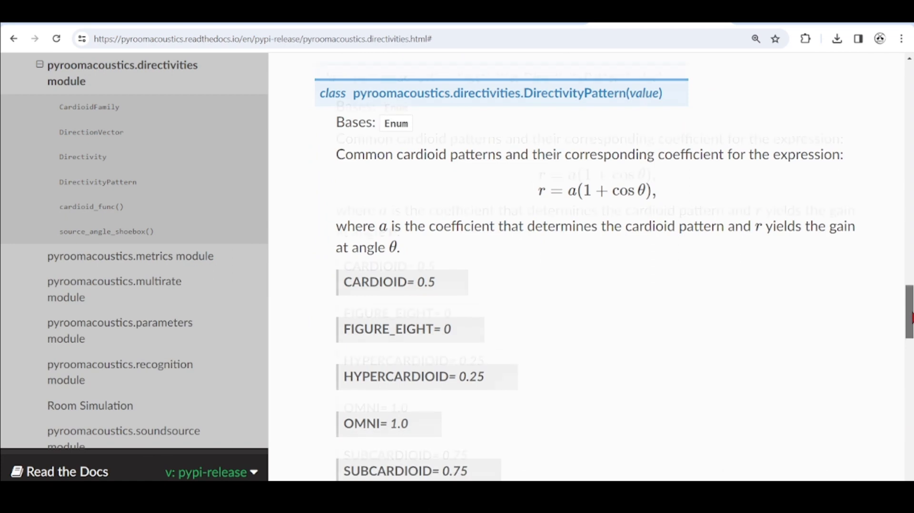
scroll("up", 3)
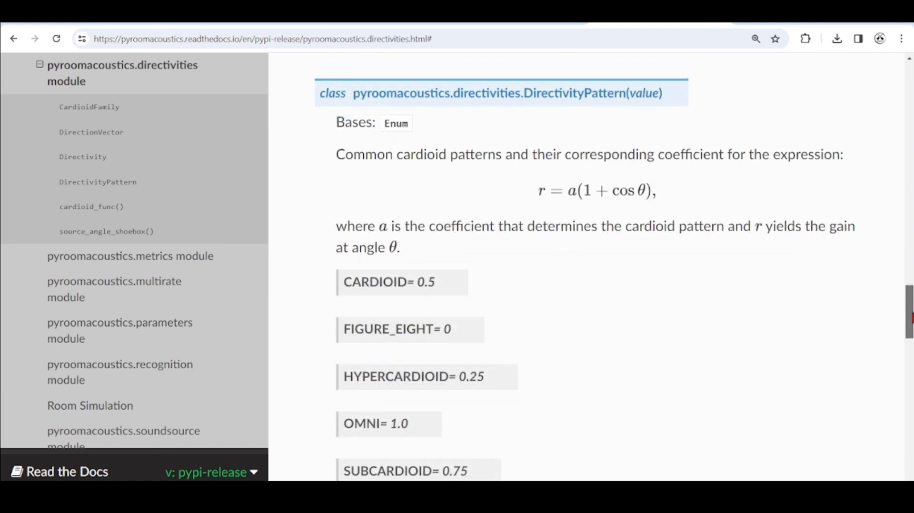
mouse_move(655, 181)
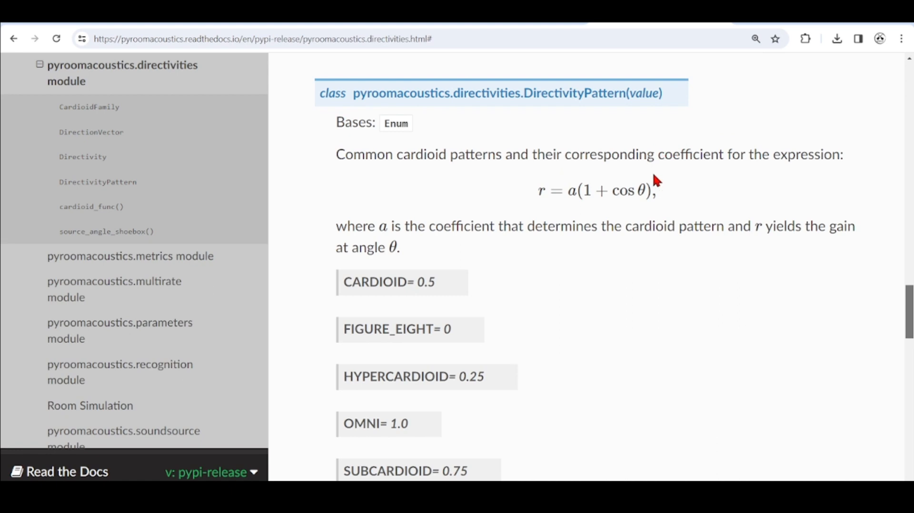
mouse_move(535, 218)
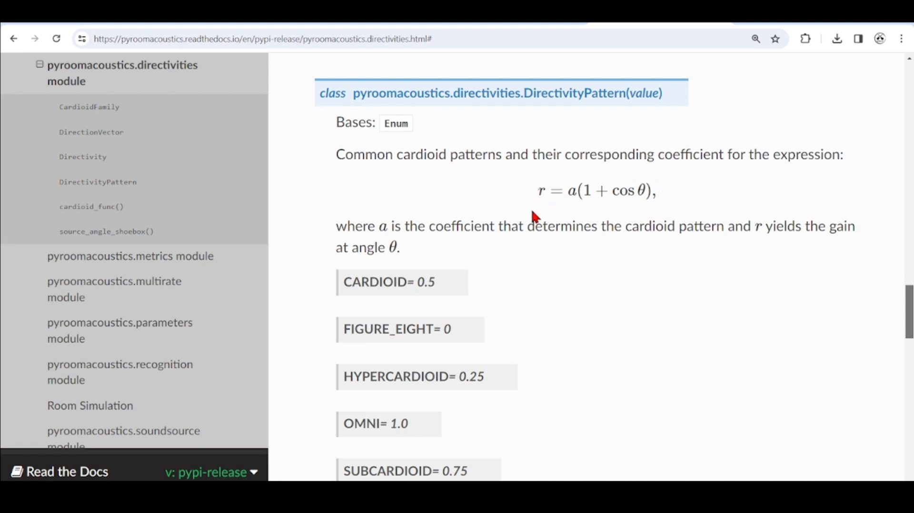
mouse_move(581, 225)
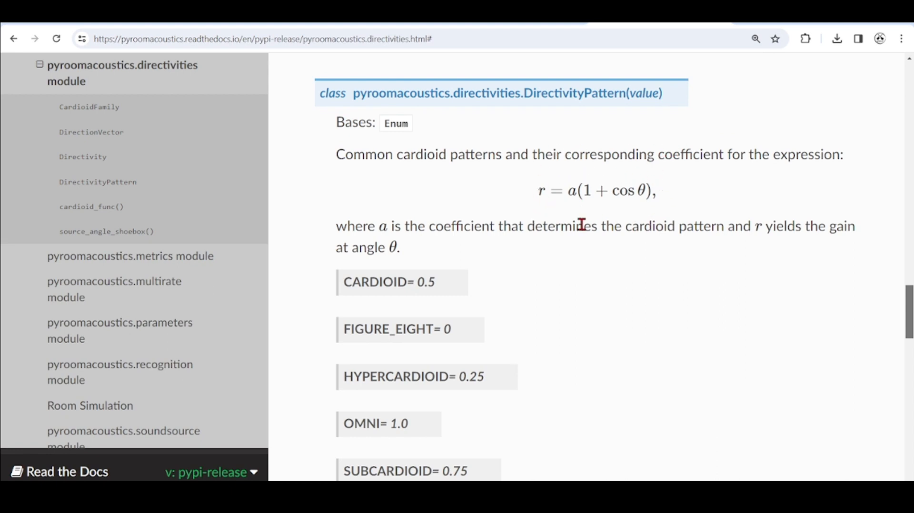
mouse_move(594, 204)
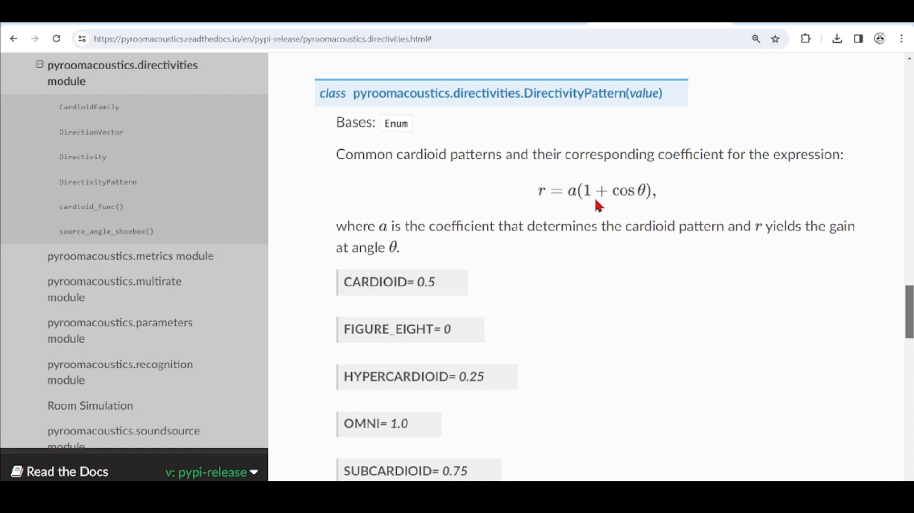
mouse_move(647, 198)
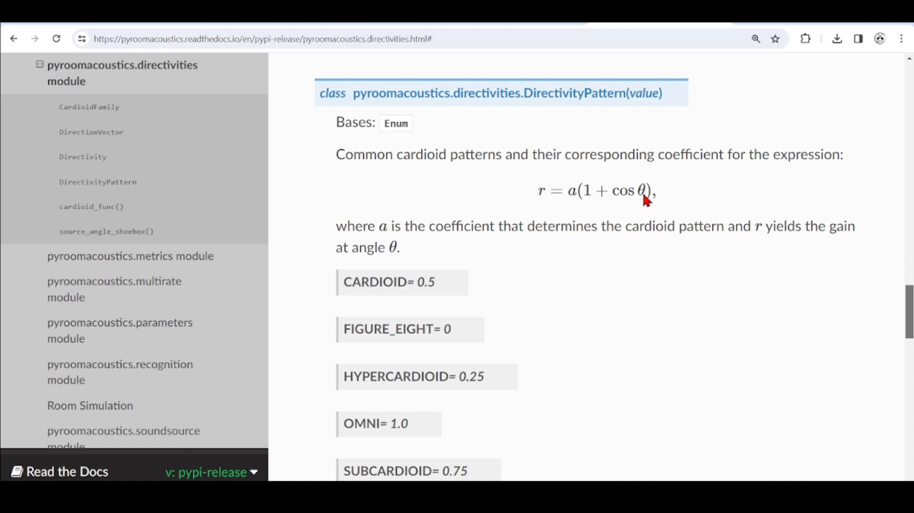
mouse_move(722, 116)
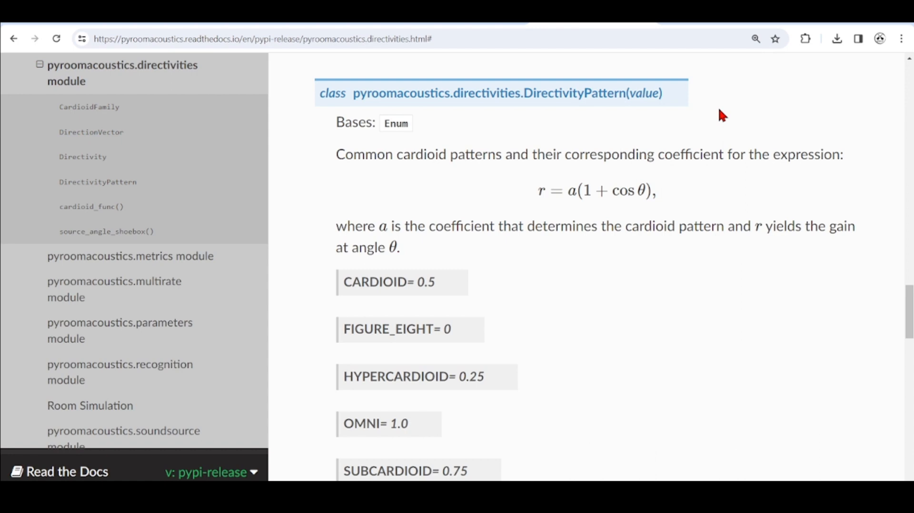
scroll("down", 3)
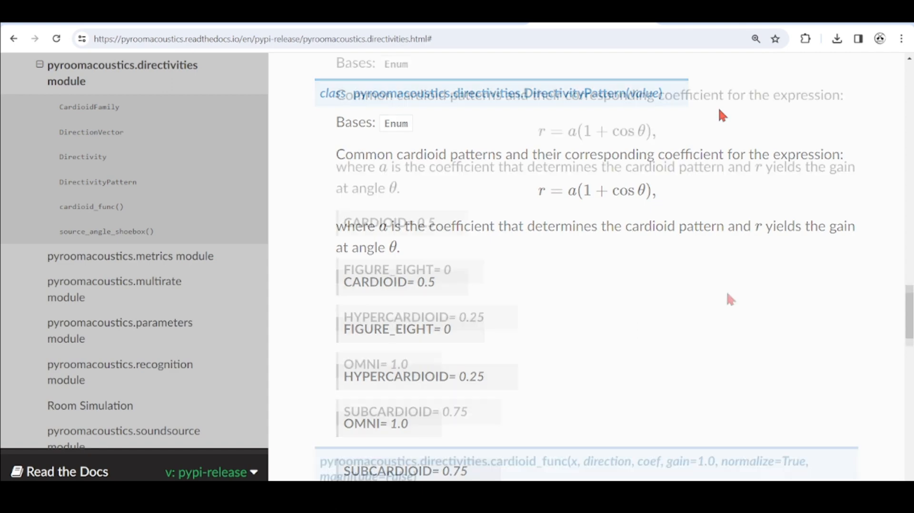
scroll("down", 3)
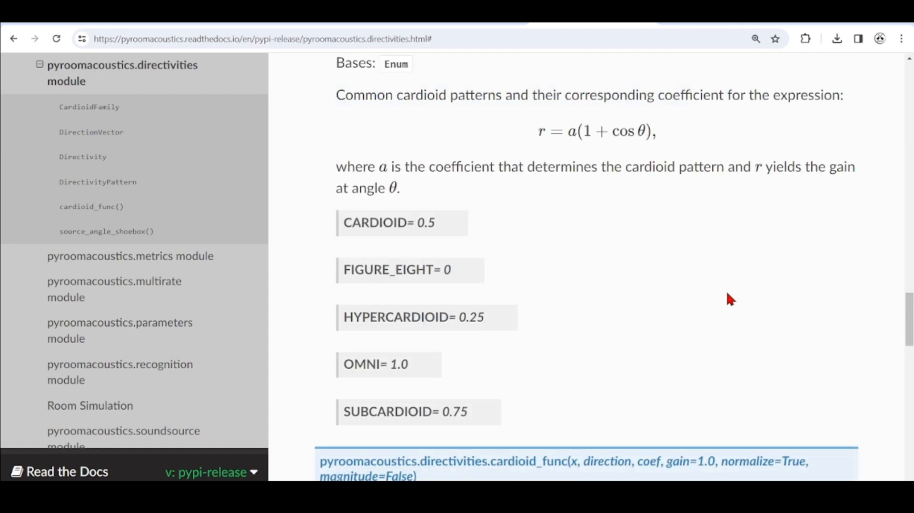
mouse_move(449, 291)
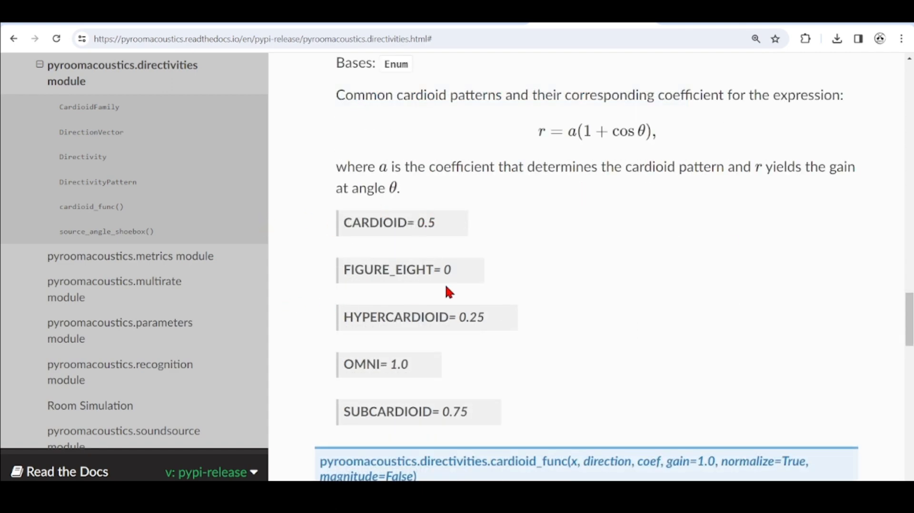
mouse_move(347, 438)
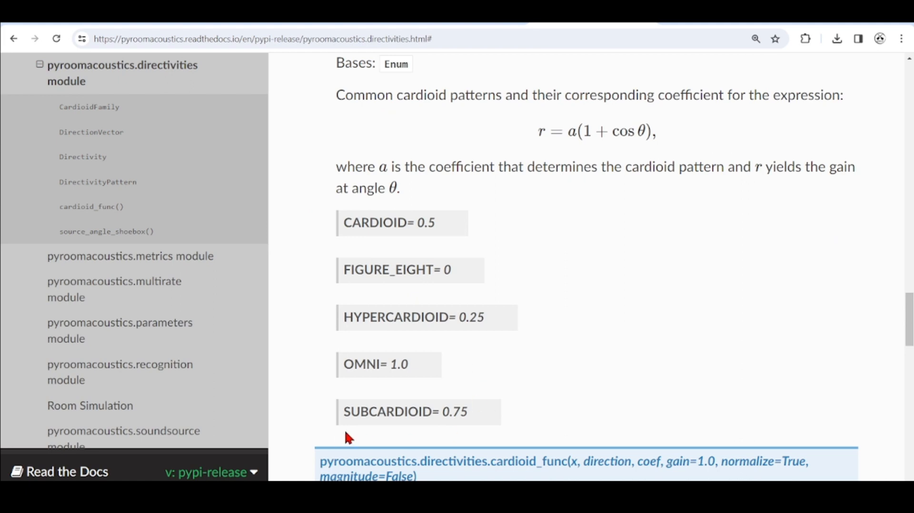
mouse_move(603, 244)
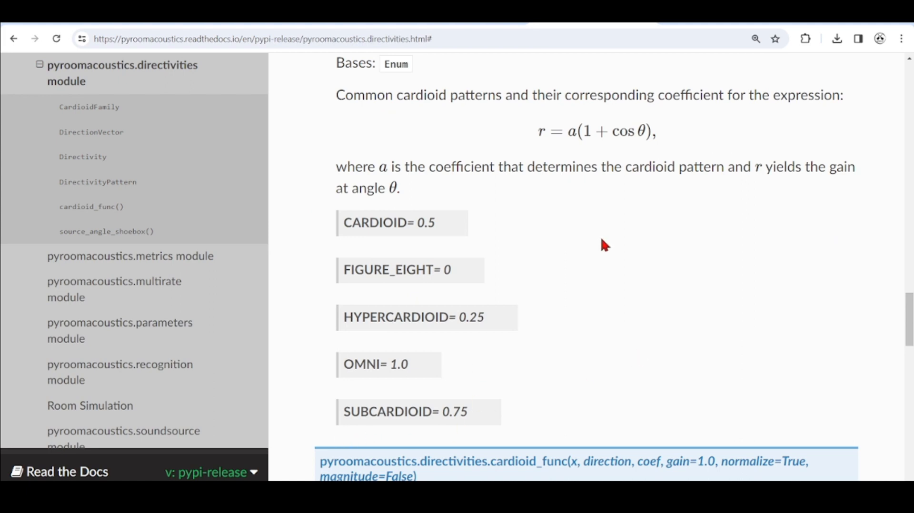
mouse_move(348, 27)
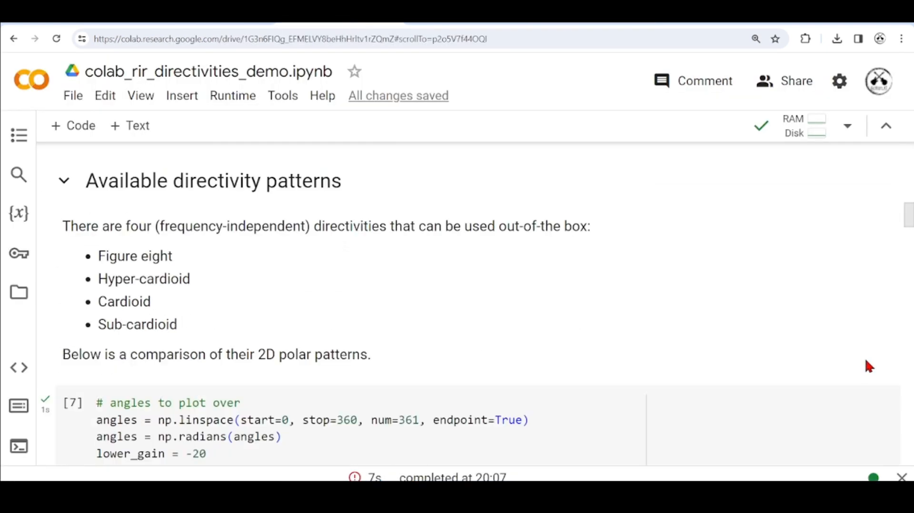
scroll("down", 3)
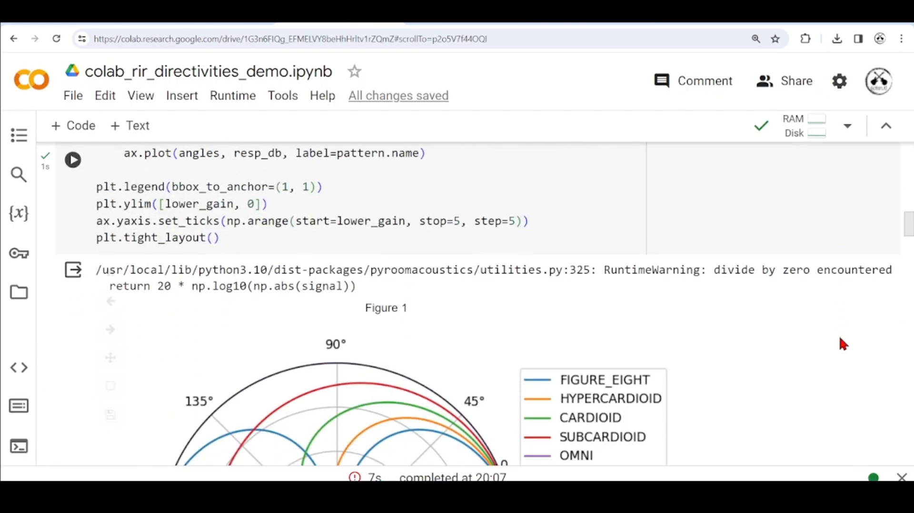
scroll("down", 3)
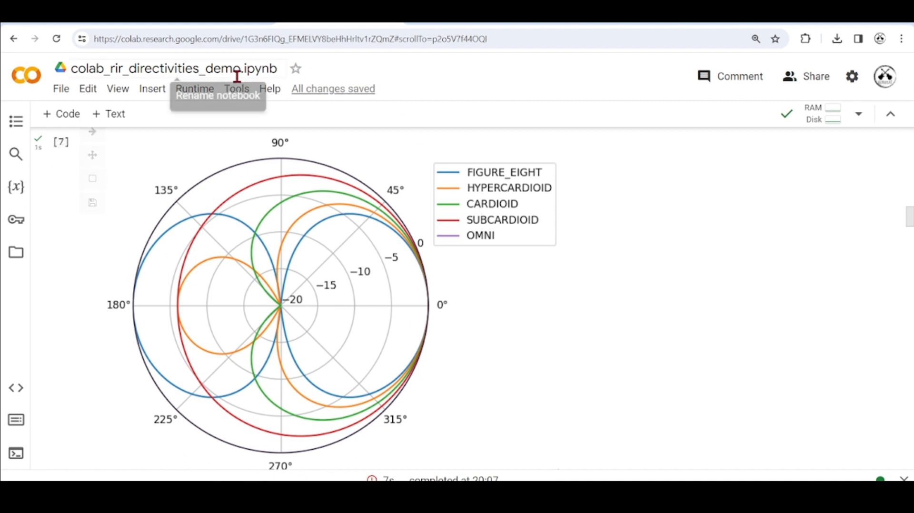
mouse_move(158, 311)
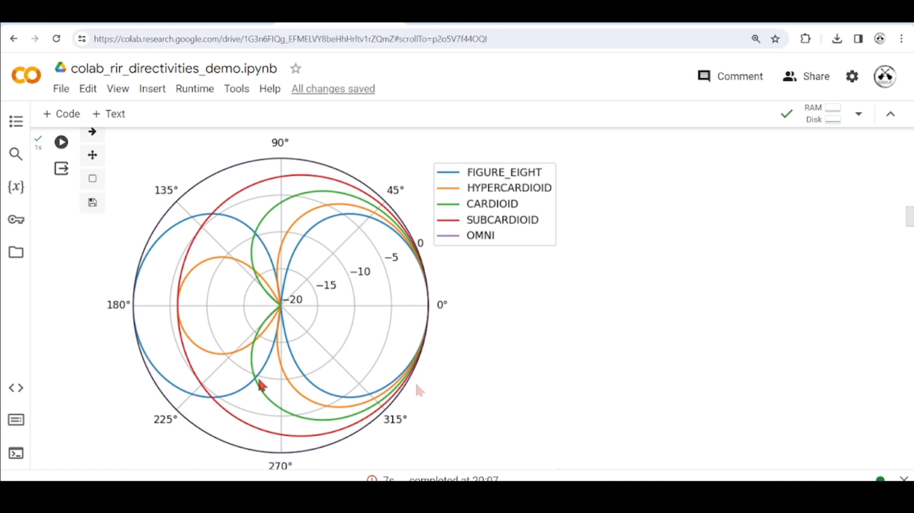
mouse_move(483, 382)
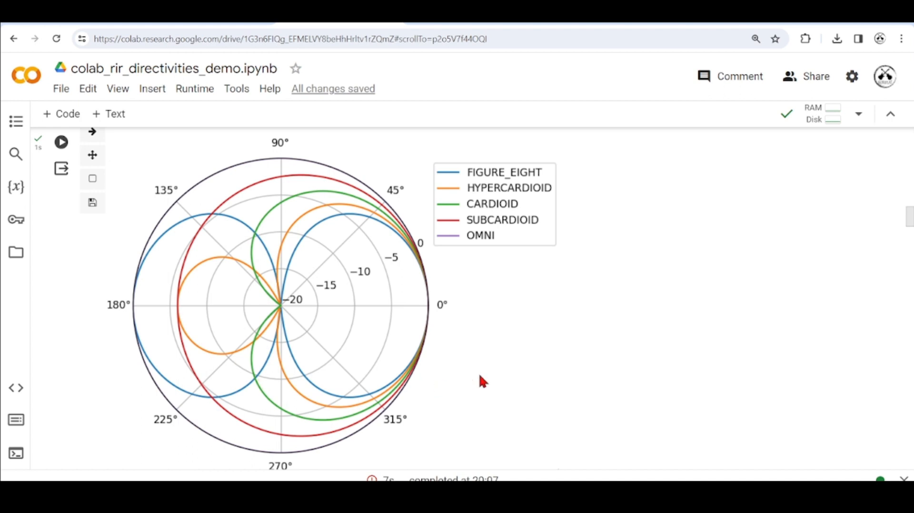
mouse_move(385, 226)
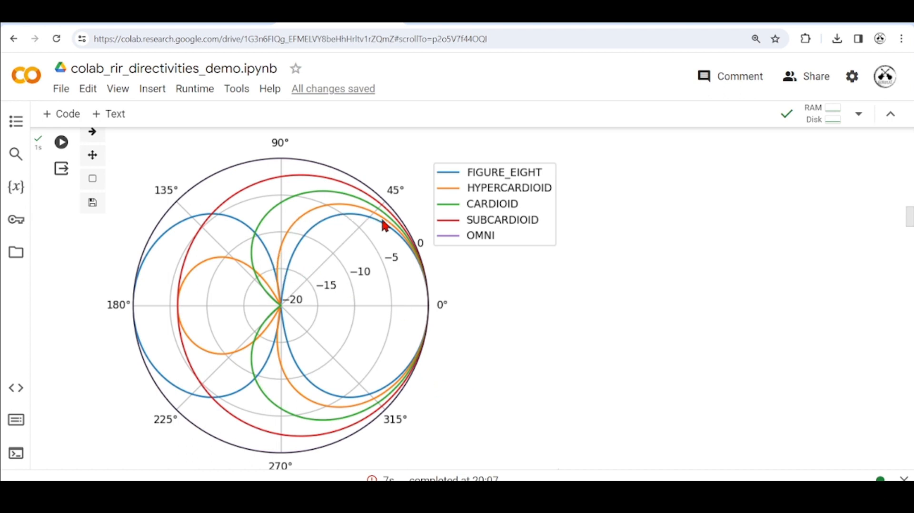
mouse_move(283, 316)
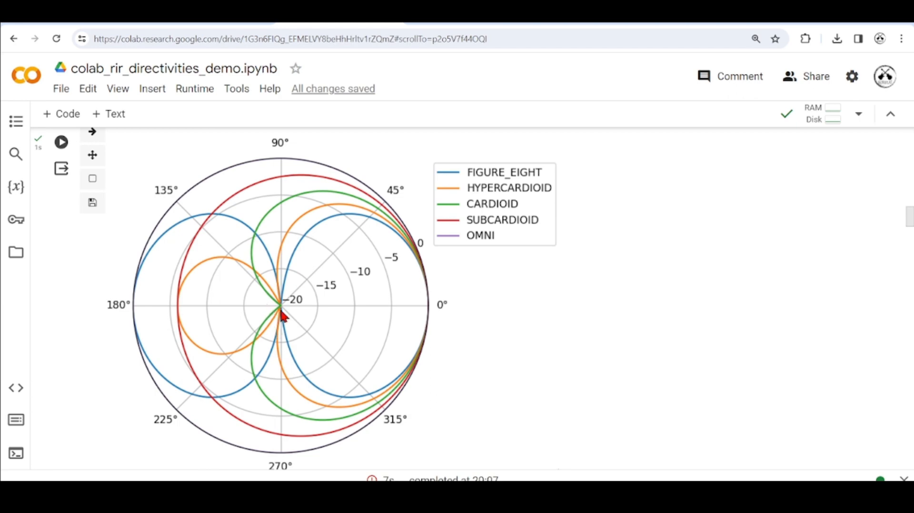
mouse_move(296, 312)
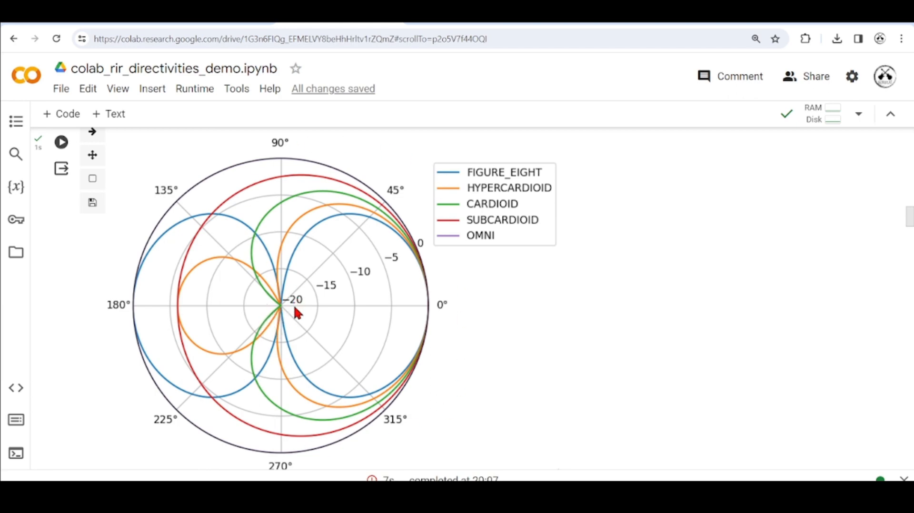
mouse_move(554, 313)
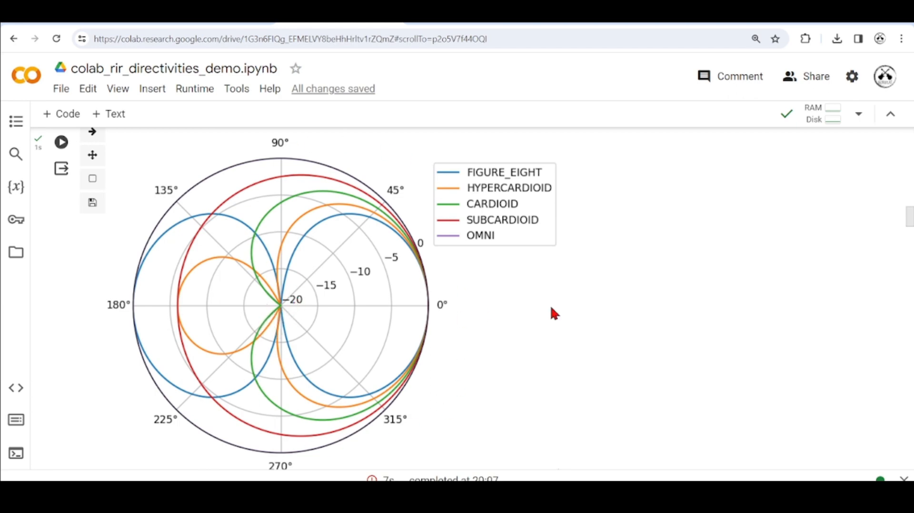
mouse_move(568, 314)
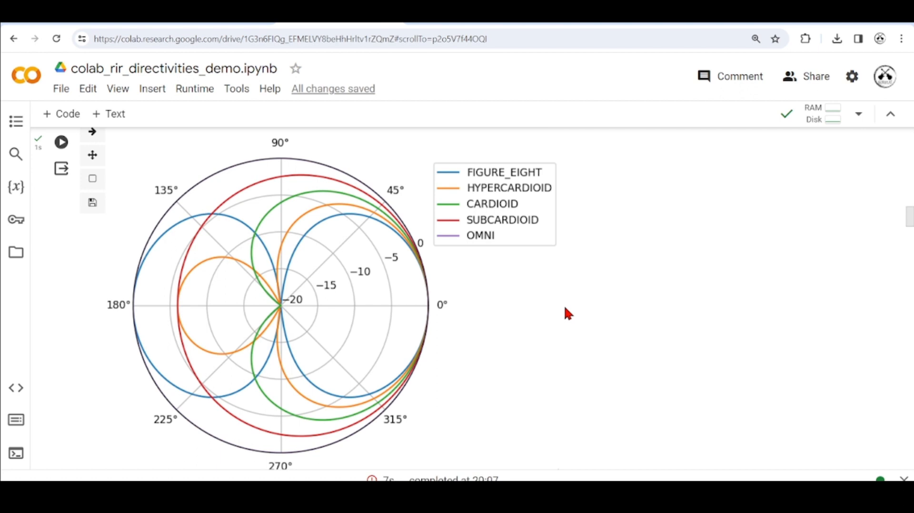
scroll("down", 3)
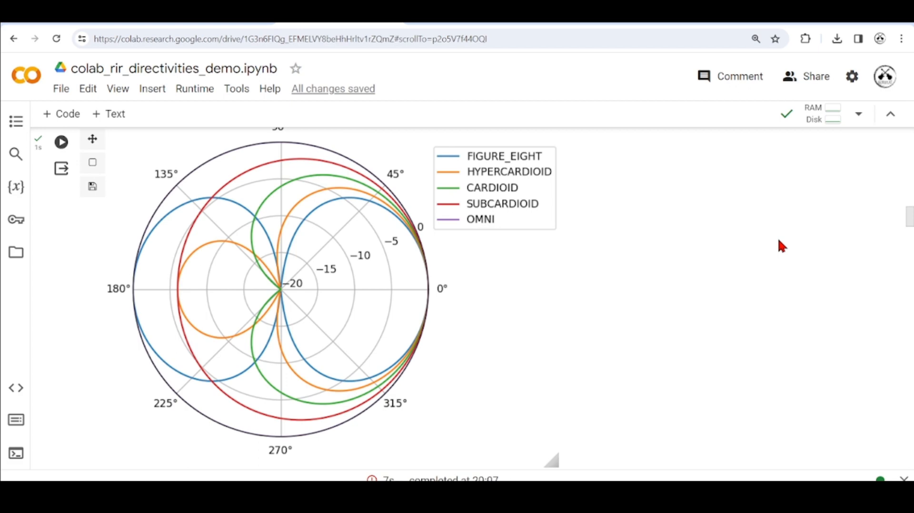
scroll("up", 3)
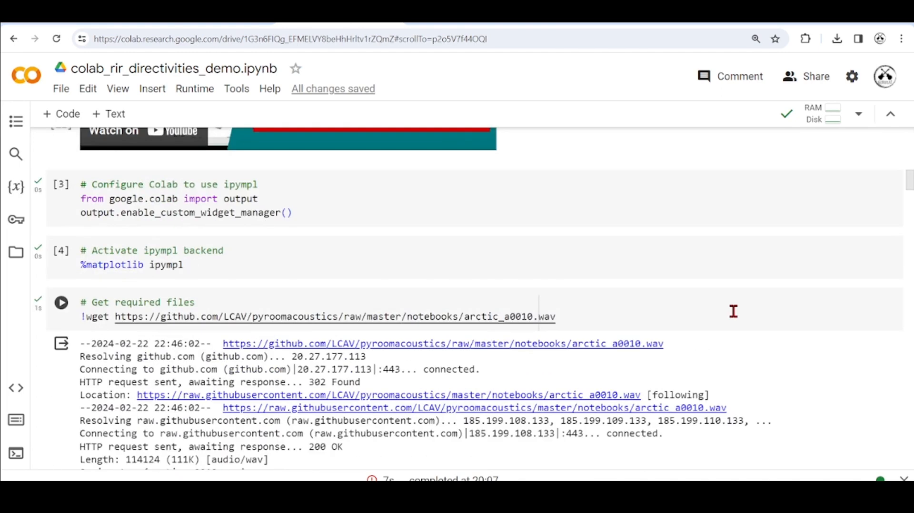
Scroll from the imports cell to the signal-loading output and Available directivity patterns section
scroll("down", 3)
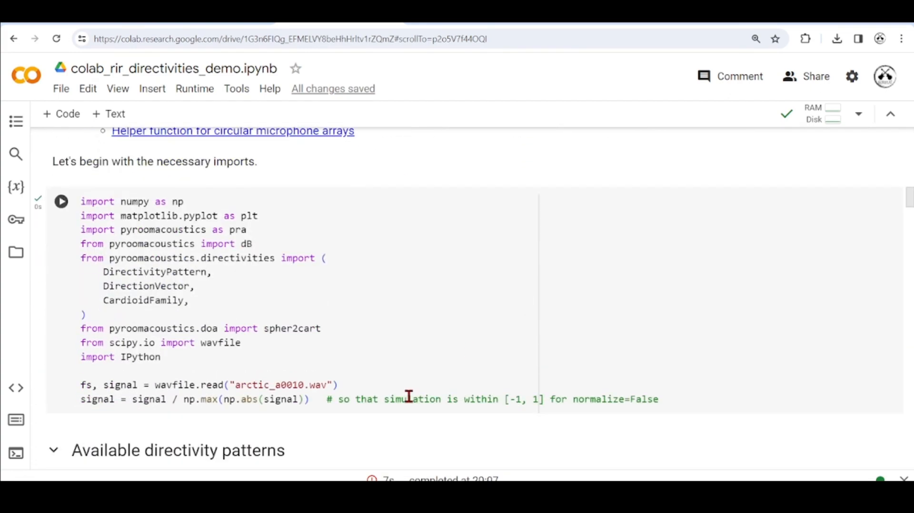
mouse_move(285, 385)
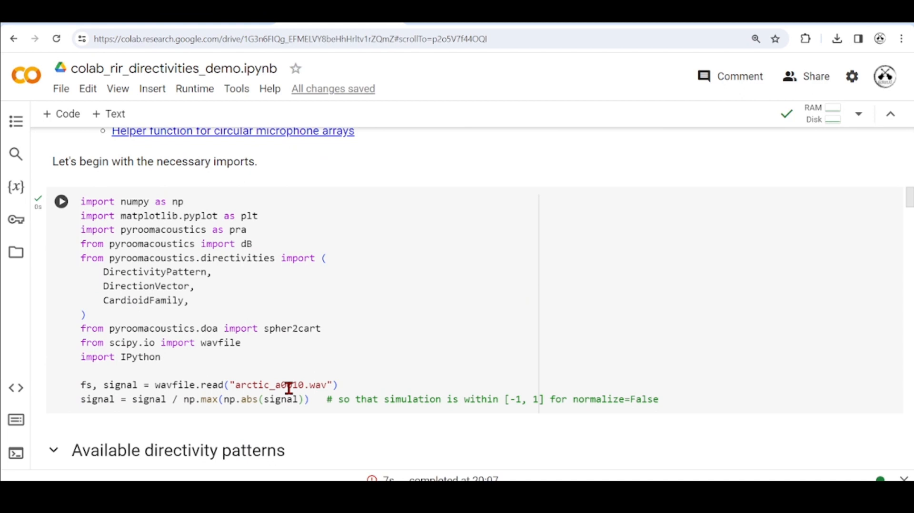
mouse_move(294, 362)
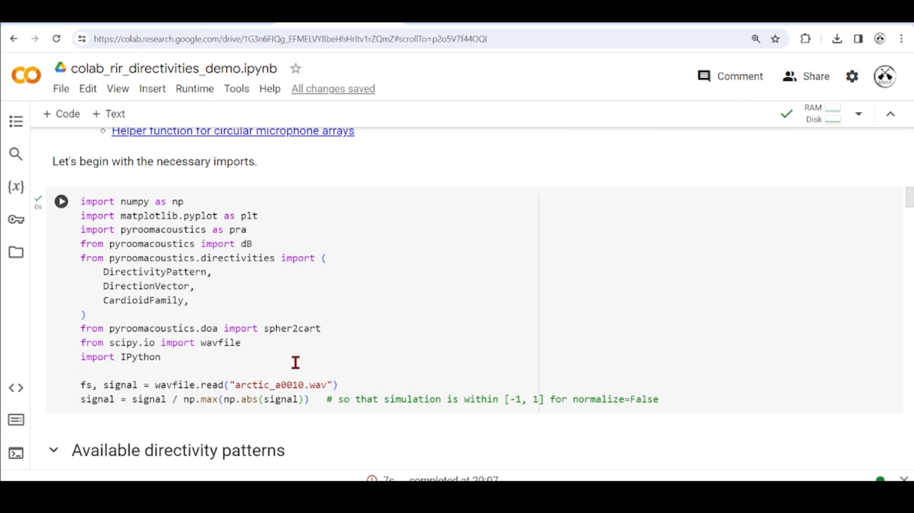
mouse_move(415, 430)
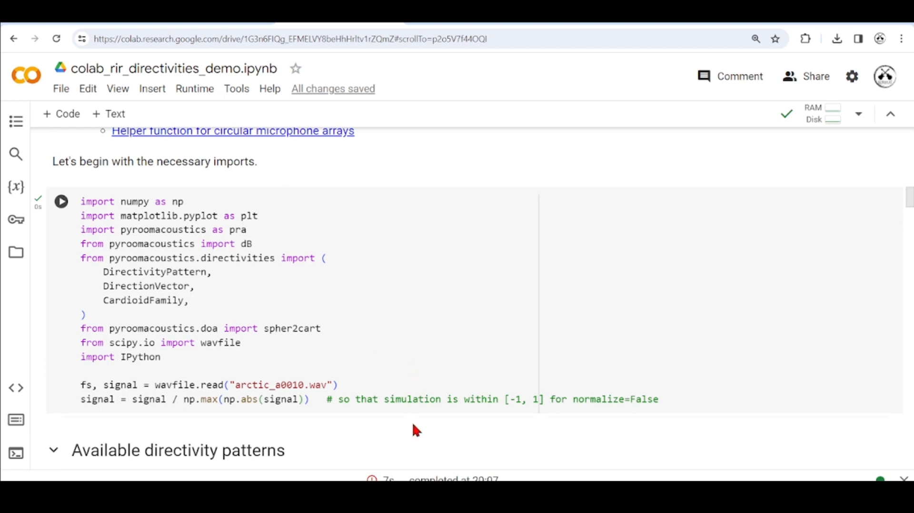
mouse_move(444, 350)
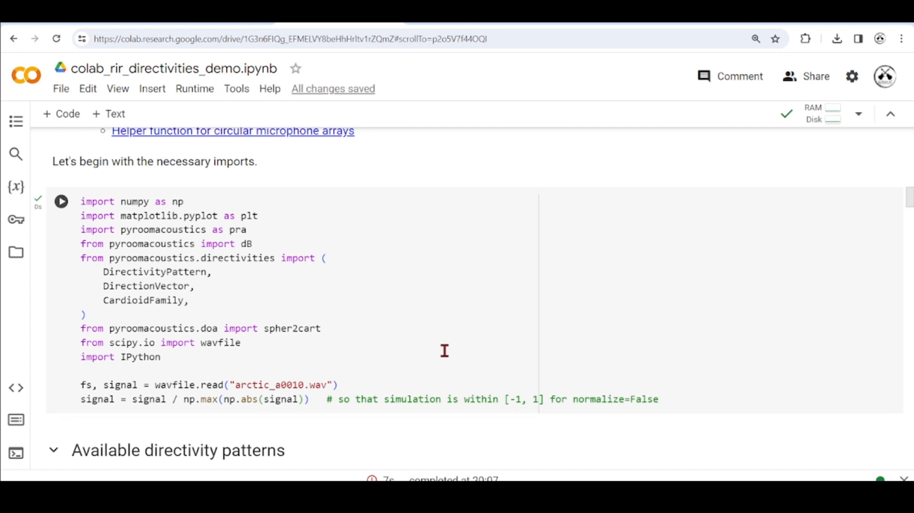
mouse_move(568, 384)
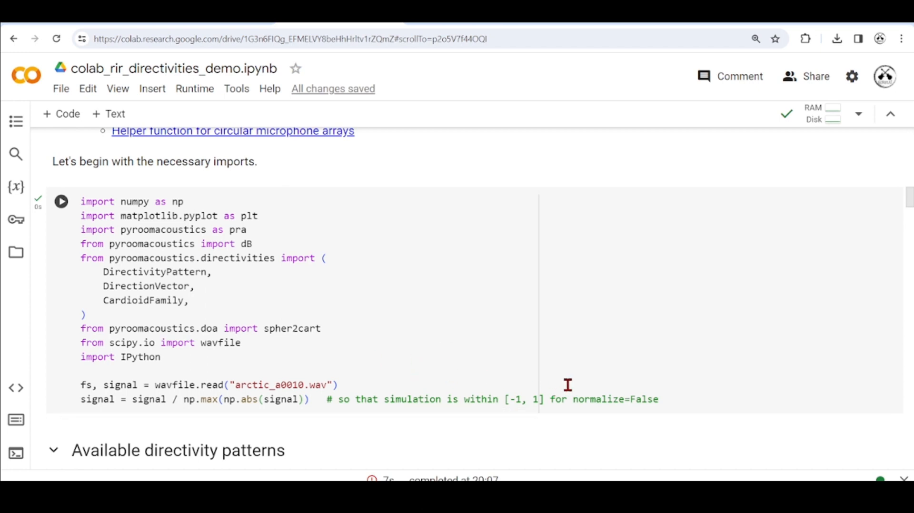
mouse_move(392, 349)
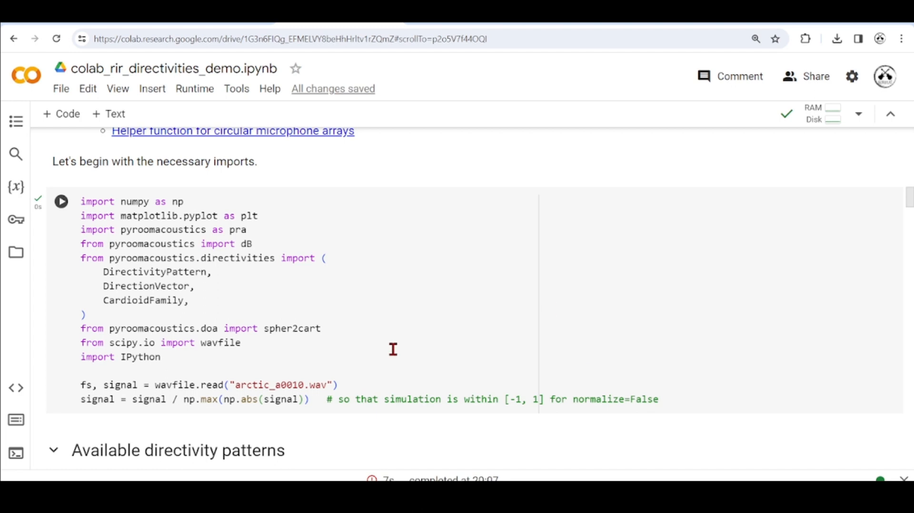
mouse_move(313, 332)
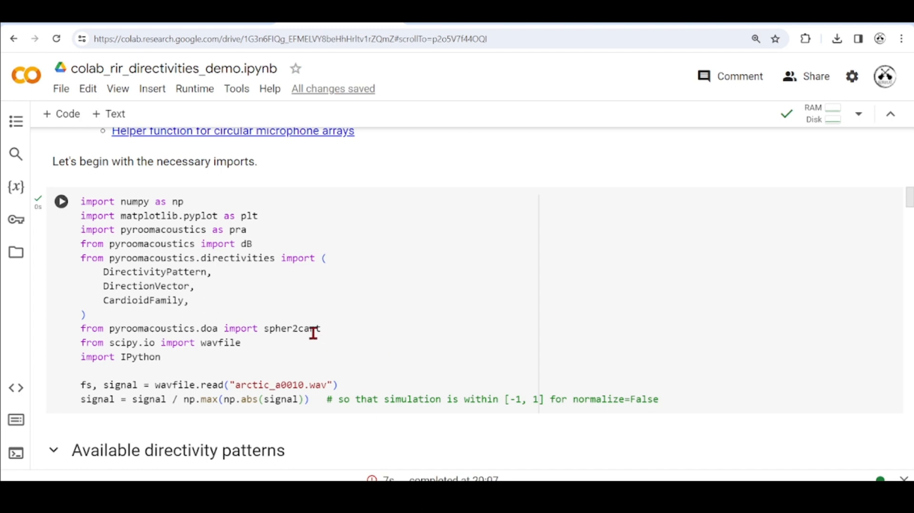
mouse_move(291, 329)
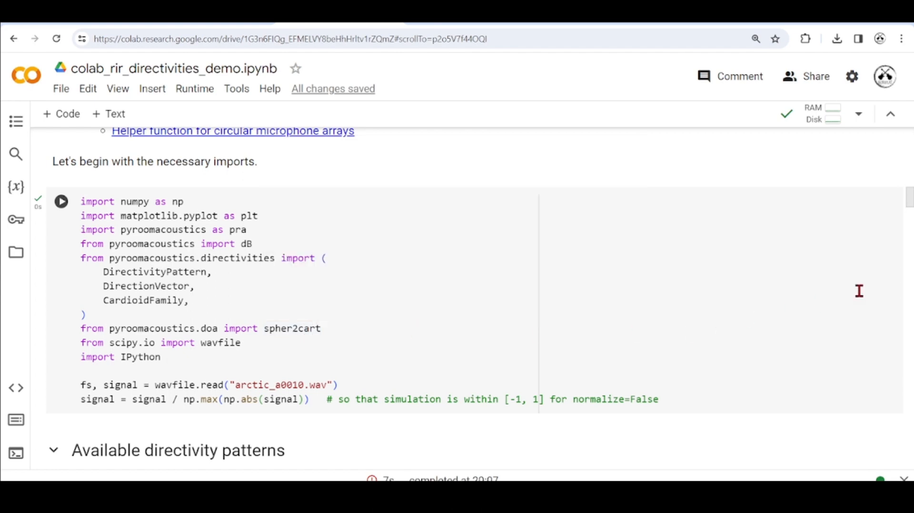
scroll("down", 3)
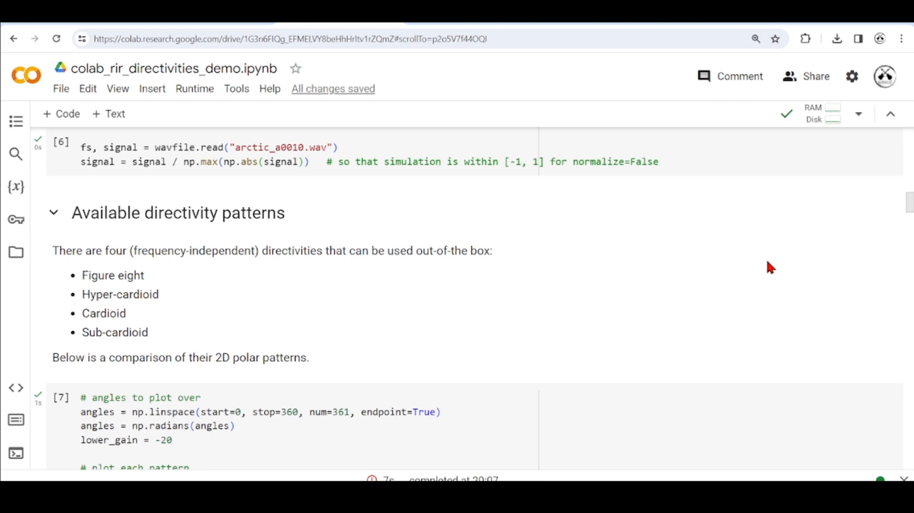
Scroll to the polar-plot code cell and its figure comparing figure-eight, hypercardioid, cardioid, subcardioid and omni
scroll("down", 3)
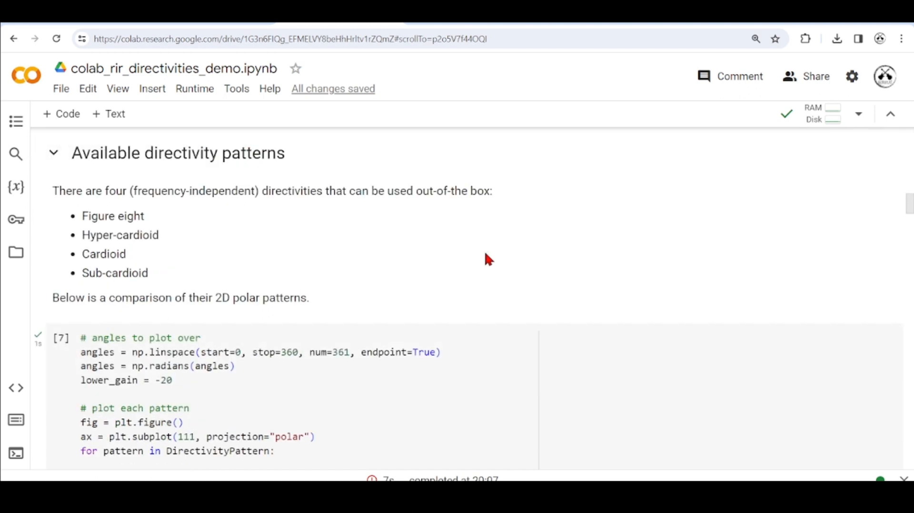
mouse_move(470, 254)
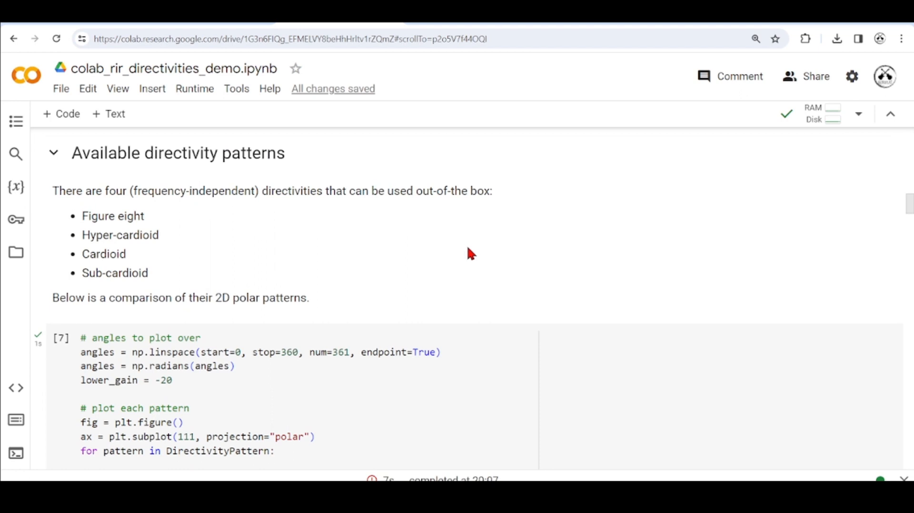
scroll("down", 3)
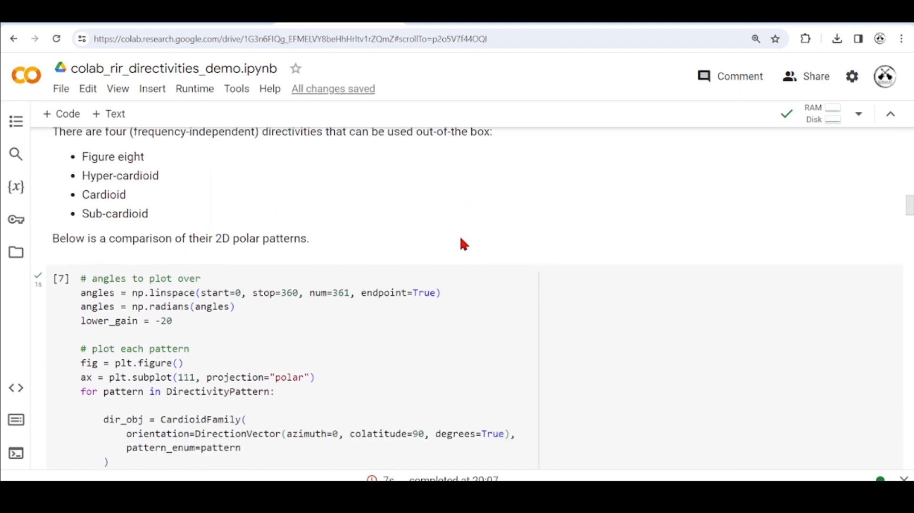
scroll("down", 3)
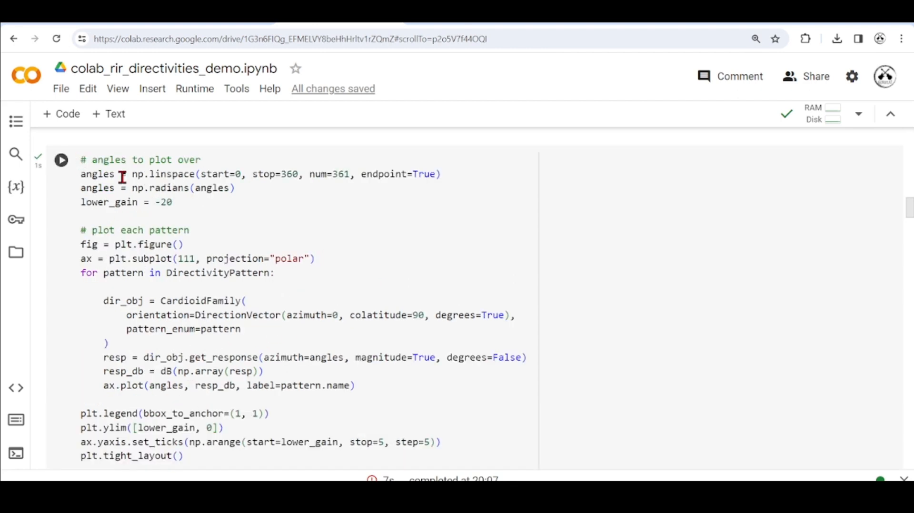
left_click(60, 160)
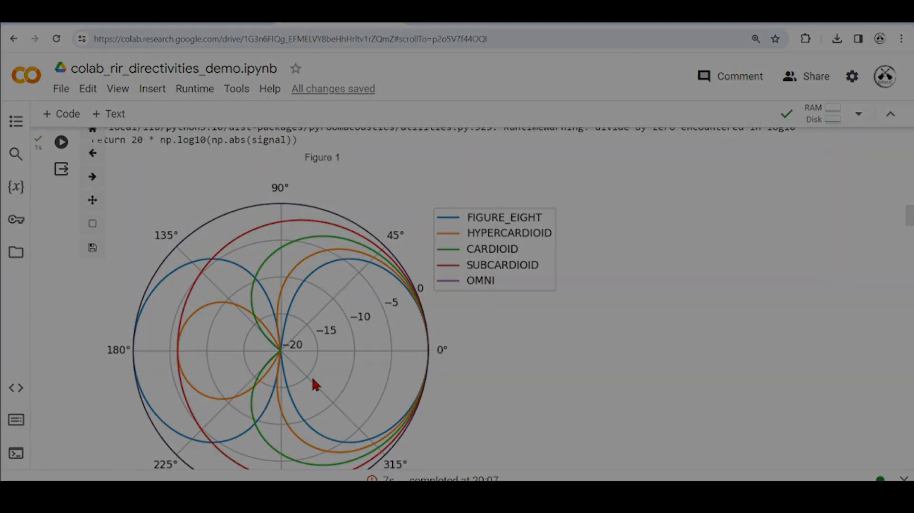